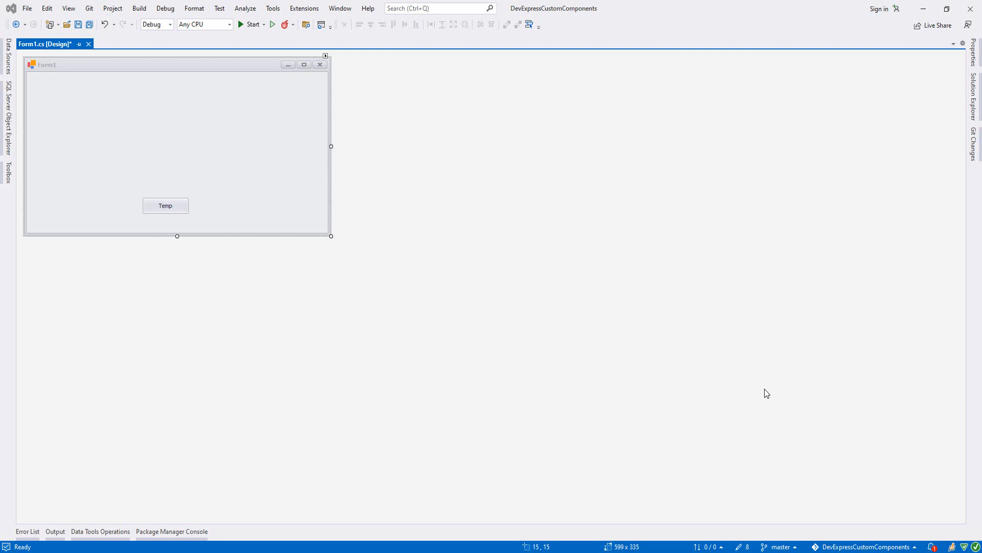
mouse_move(649, 459)
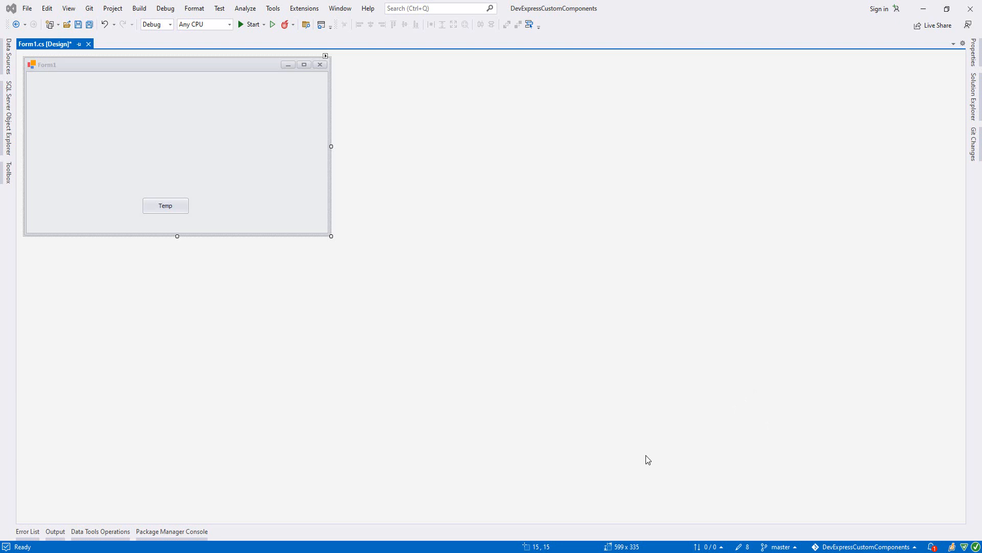
mouse_move(449, 414)
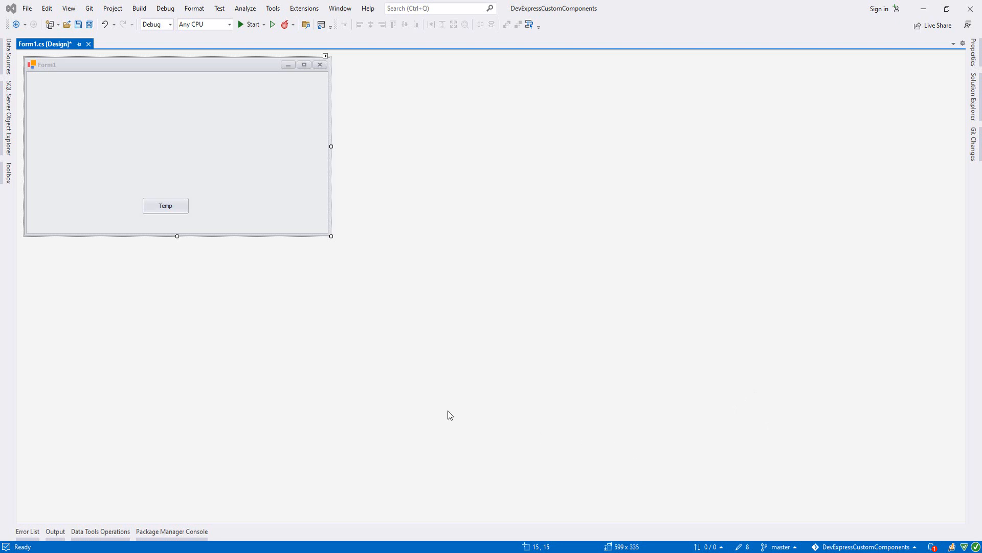
mouse_move(111, 269)
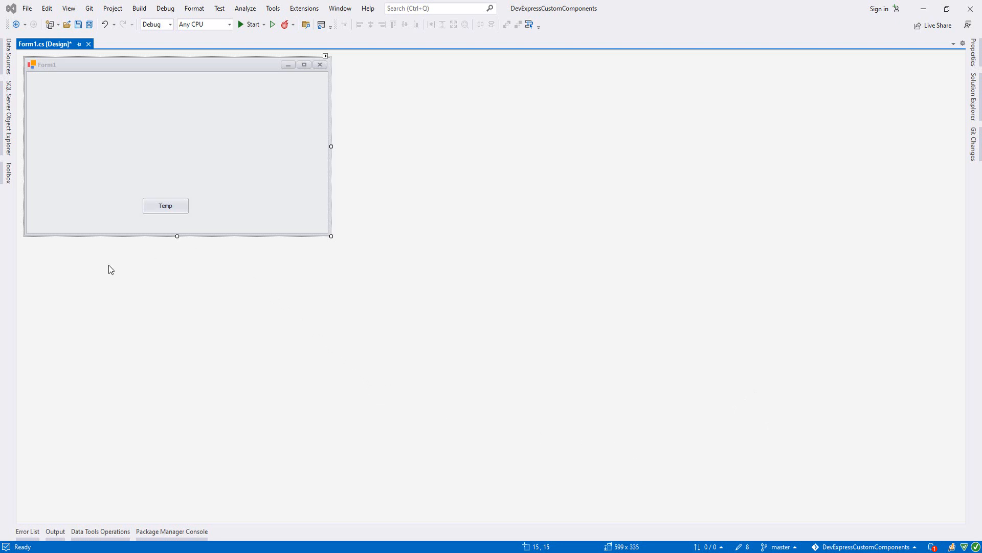
- Show the Toolbox's custom components, then expand CustomComponents > Components in Solution Explorer
click(7, 161)
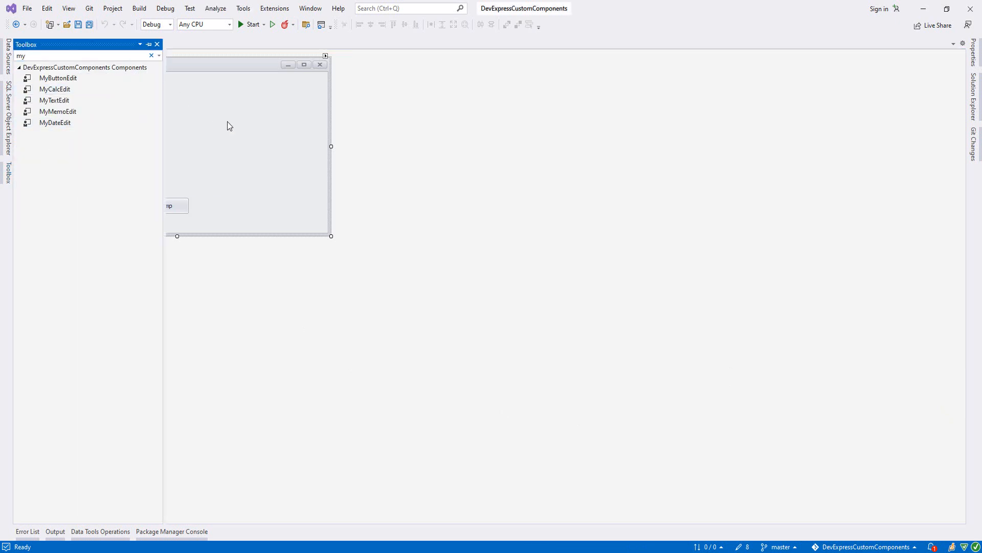
click(57, 112)
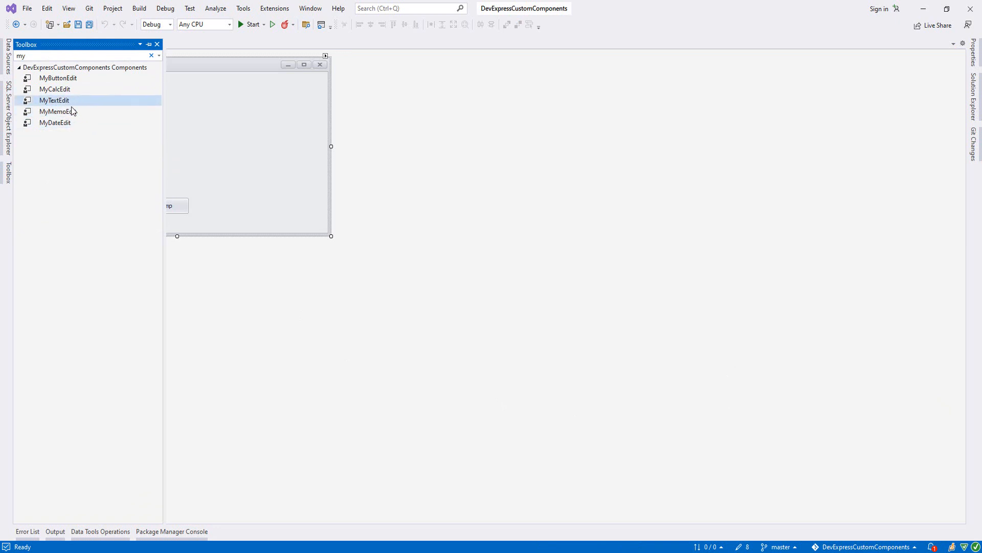
mouse_move(79, 106)
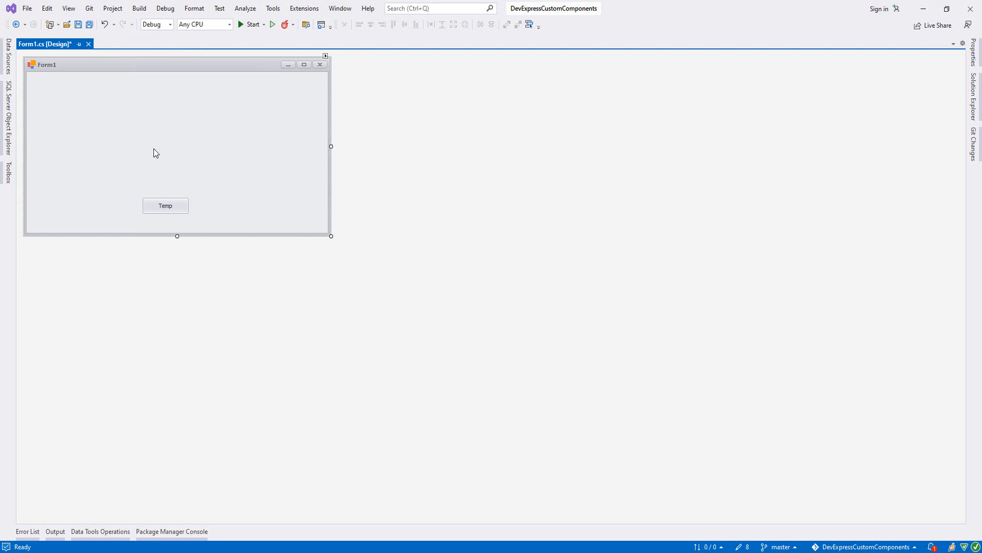
mouse_move(169, 146)
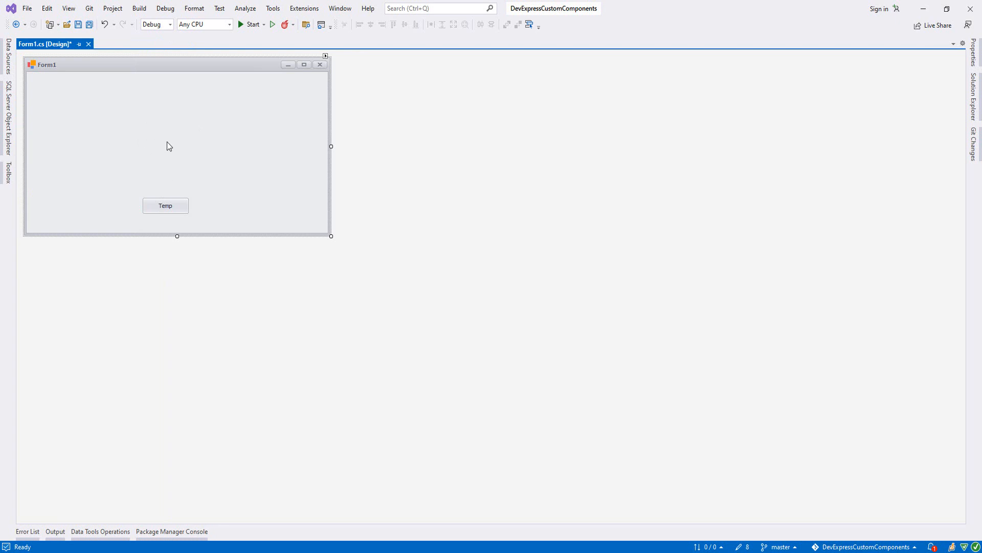
mouse_move(125, 99)
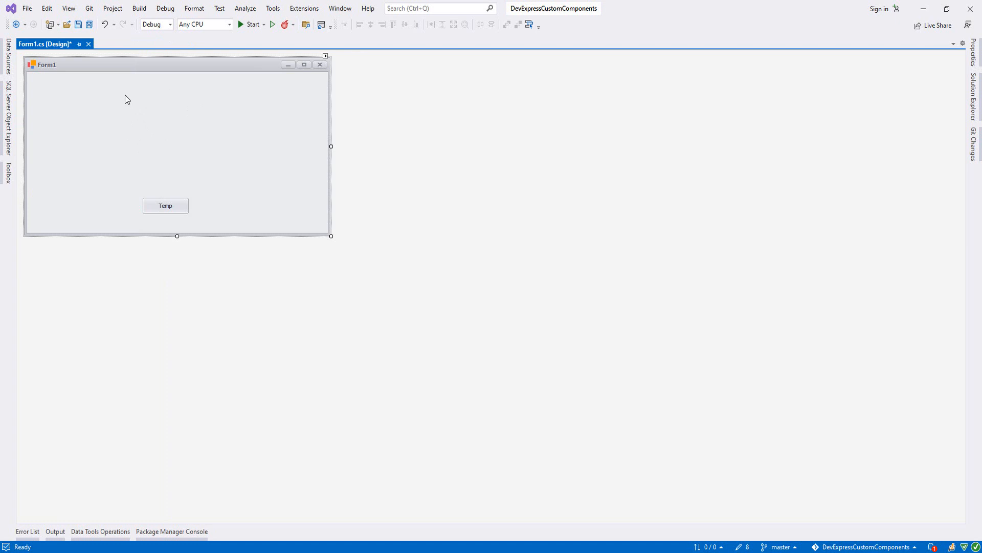
mouse_move(172, 120)
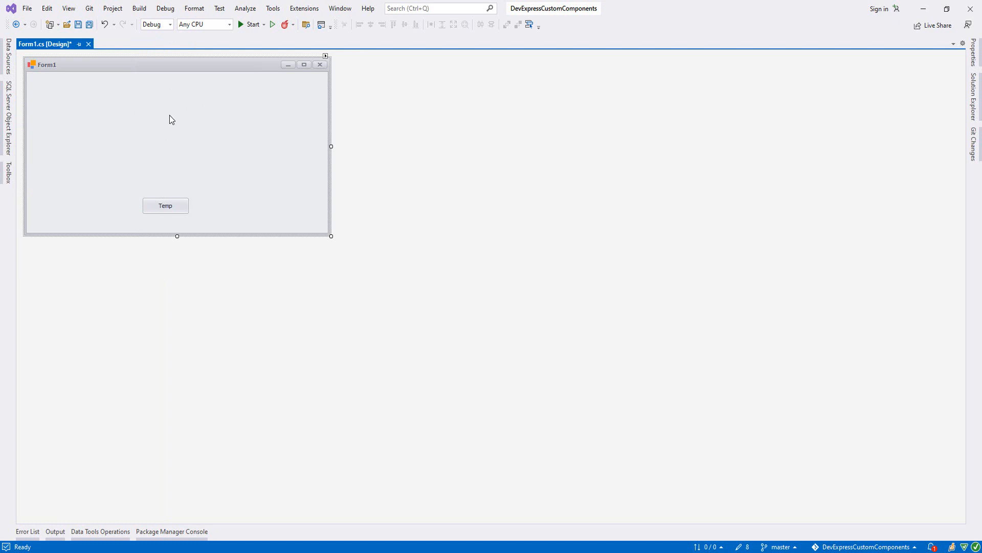
mouse_move(240, 122)
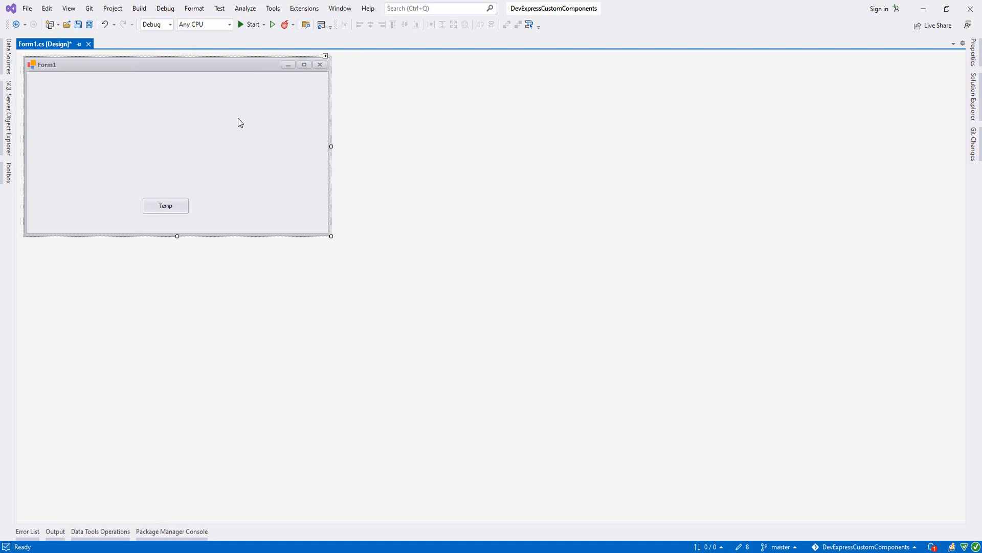
mouse_move(174, 138)
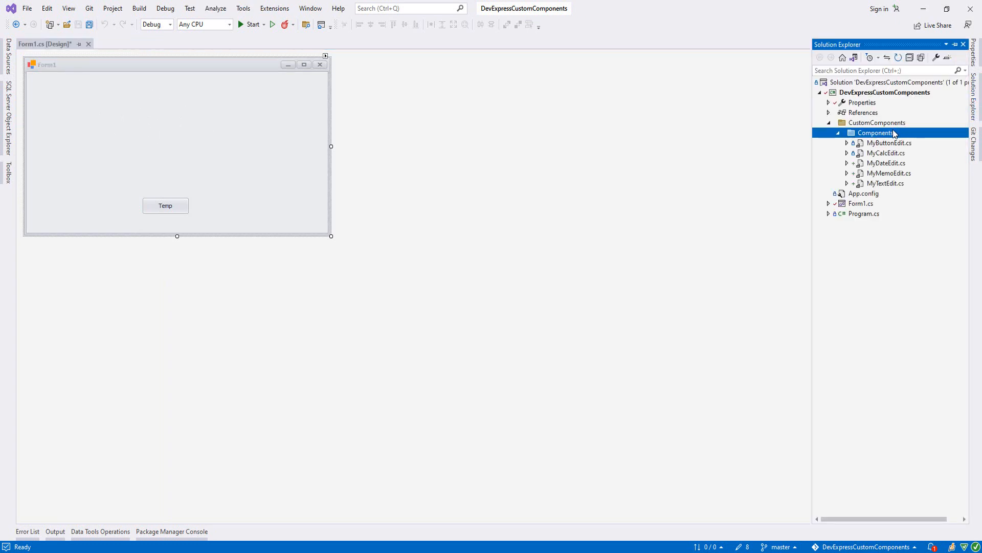
- Add a new class file MyPrivateCodeTextEdit to the Components folder
right_click(876, 132)
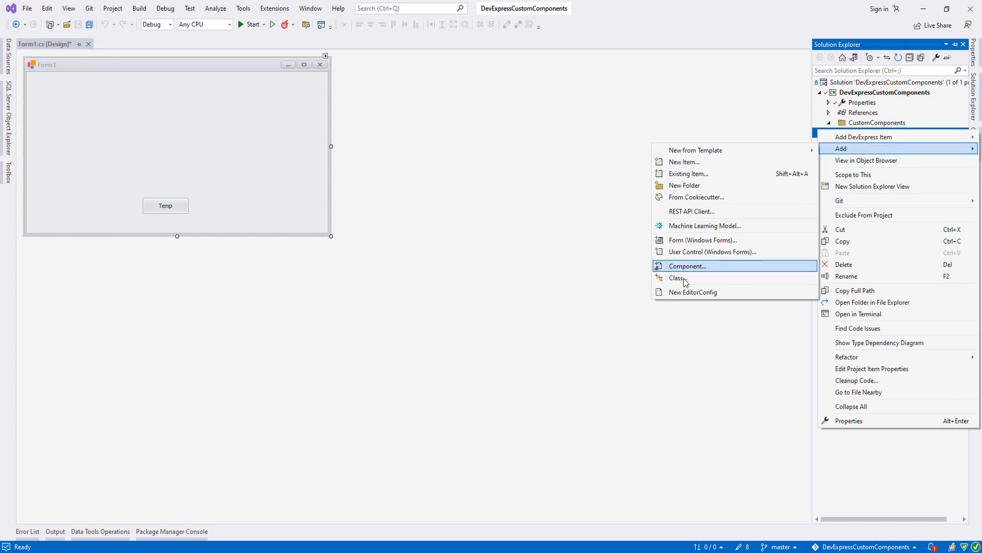
click(679, 277)
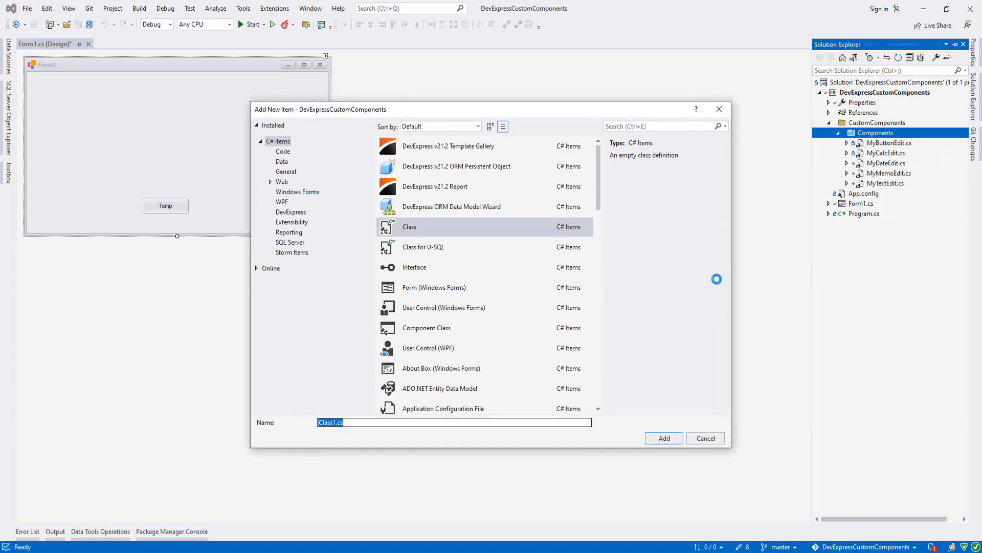
text(MyPrivateCode)
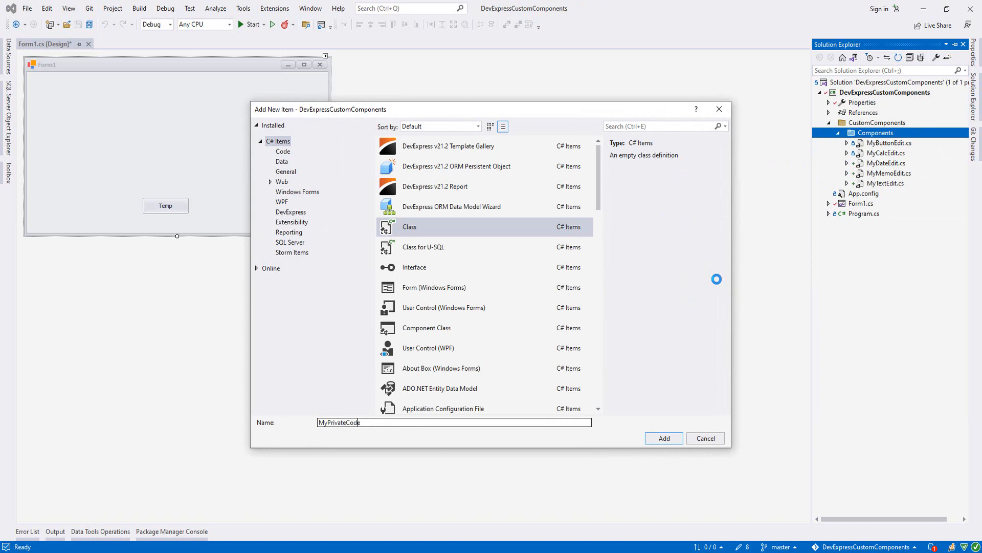
text(Text)
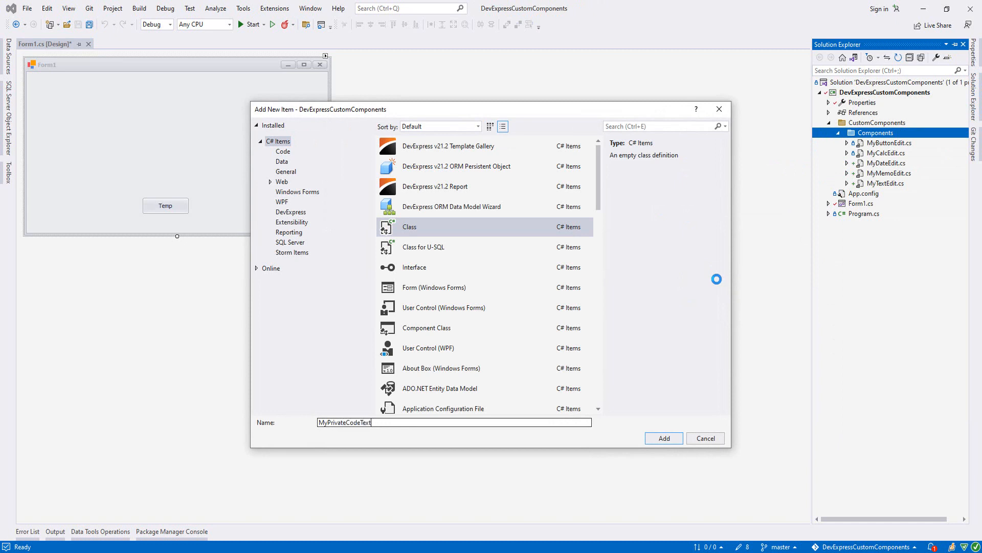
click(663, 438)
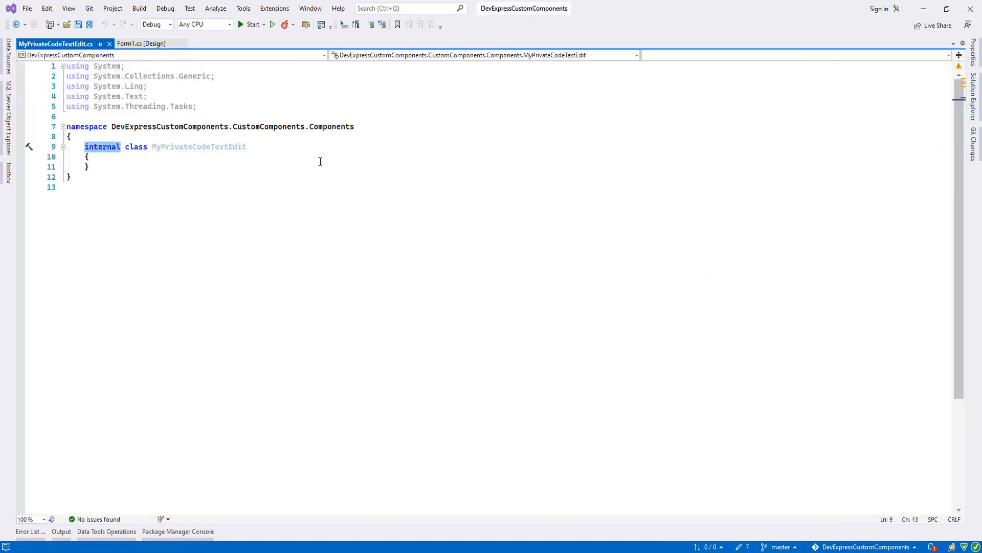
- Make the class public and decorate it with [ToolboxItem(true)], importing System.ComponentModel
text(public)
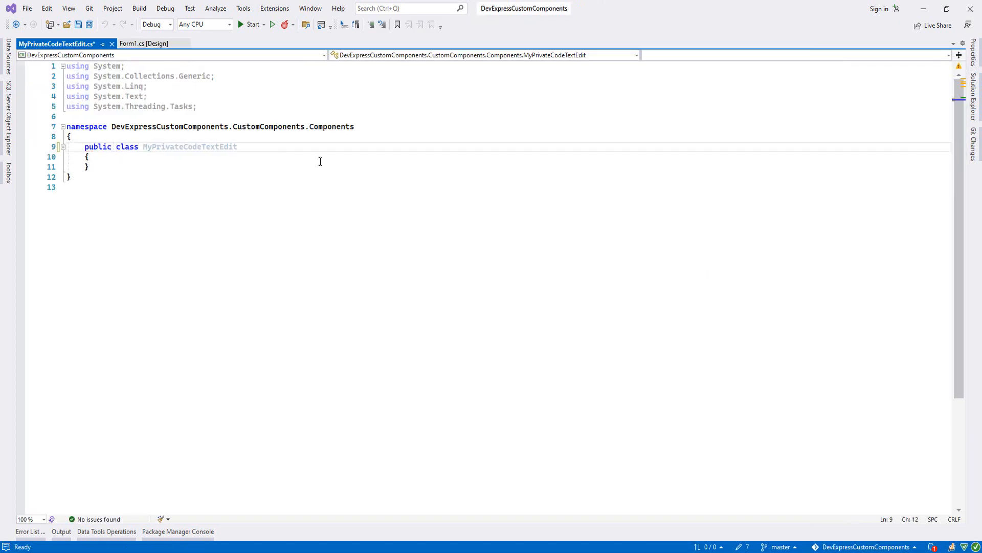
text([ToolboxItem(true)
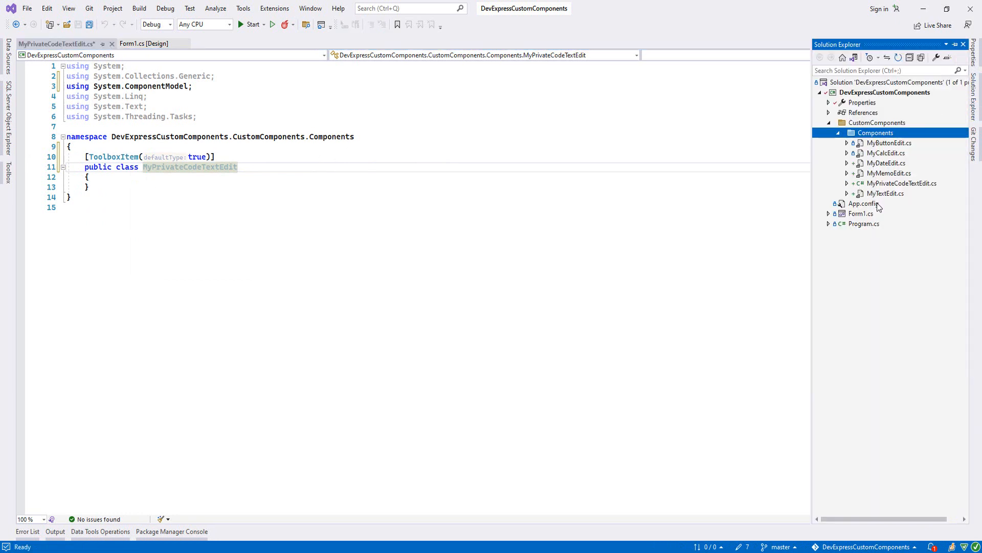
- View MyTextEdit.cs code, inspect EnterMoveNextControl, then return to MyPrivateCodeTextEdit.cs
right_click(885, 194)
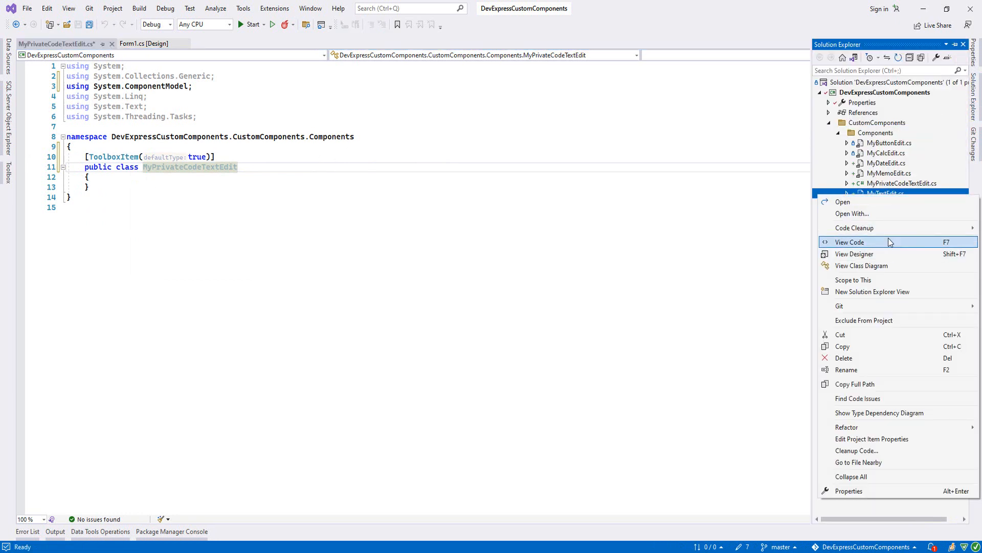
click(849, 242)
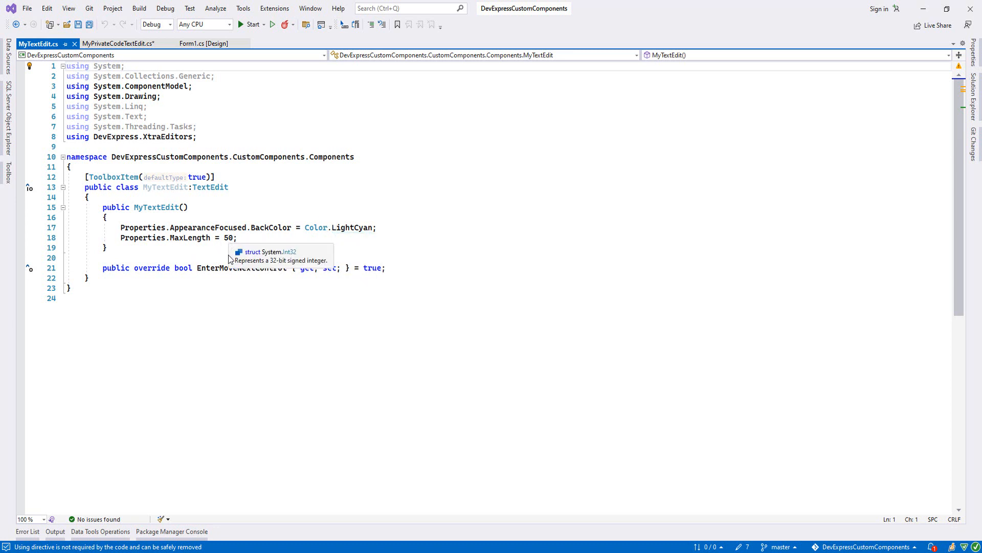
double_click(240, 267)
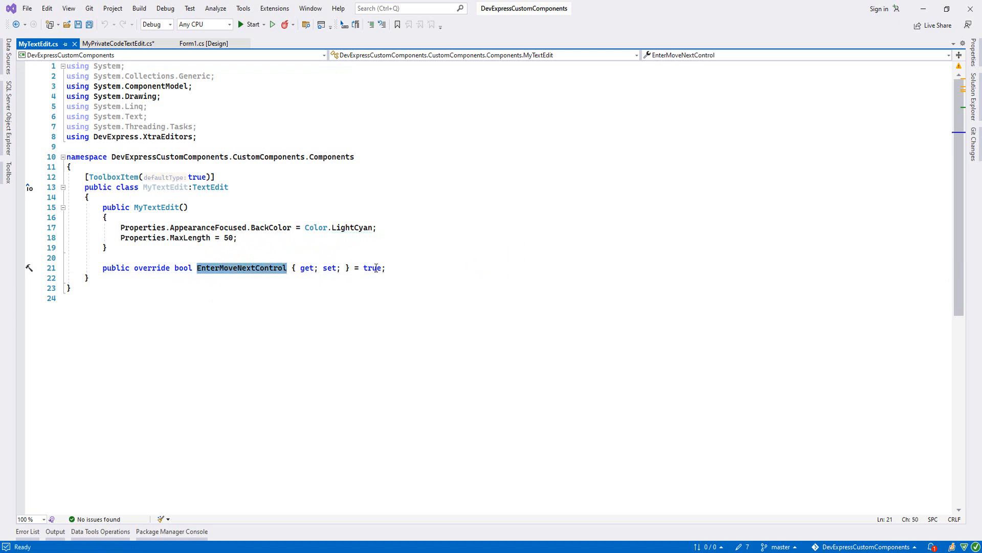
click(117, 43)
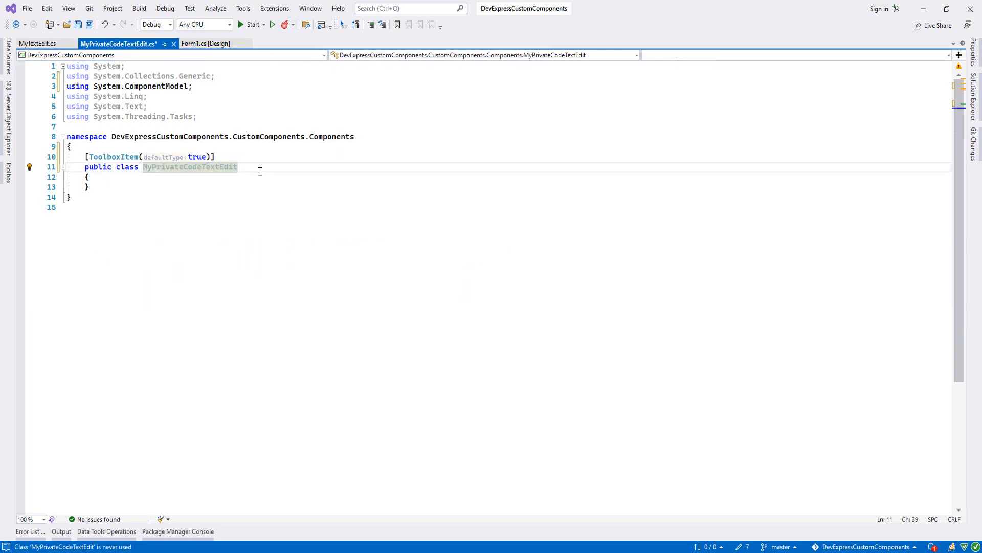
- Derive the class from MyTextEdit, insert an empty constructor, and switch to Form1's designer
text(:)
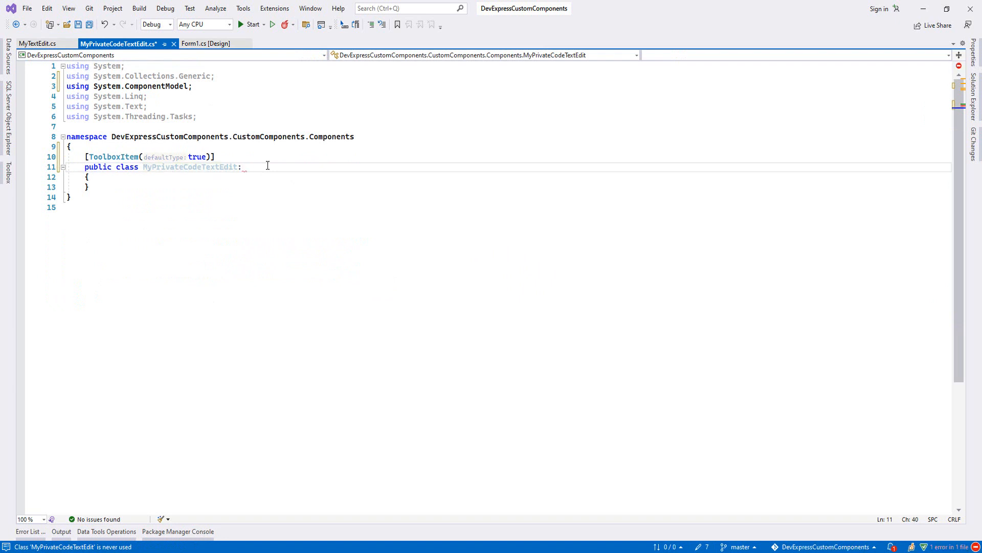
text(MyTextEdit)
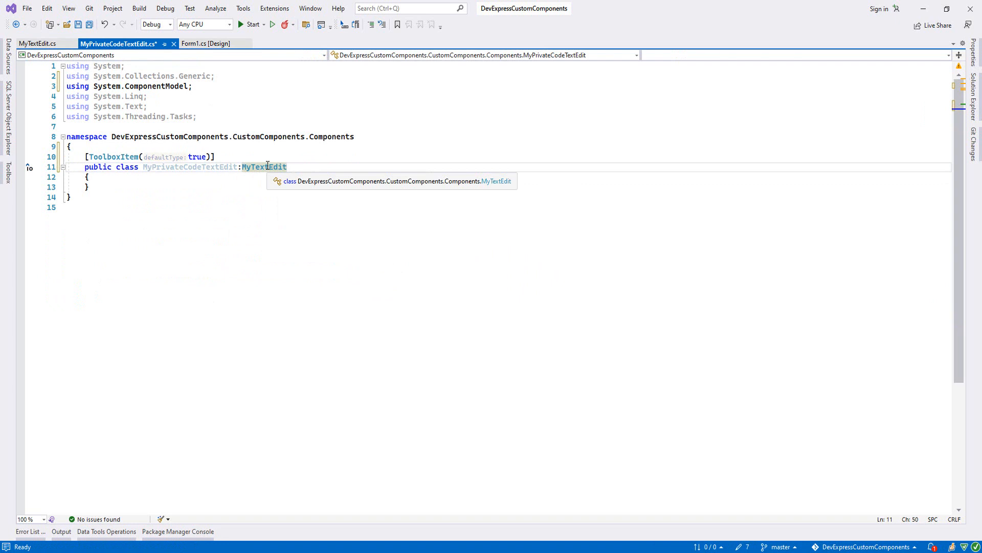
text(ct)
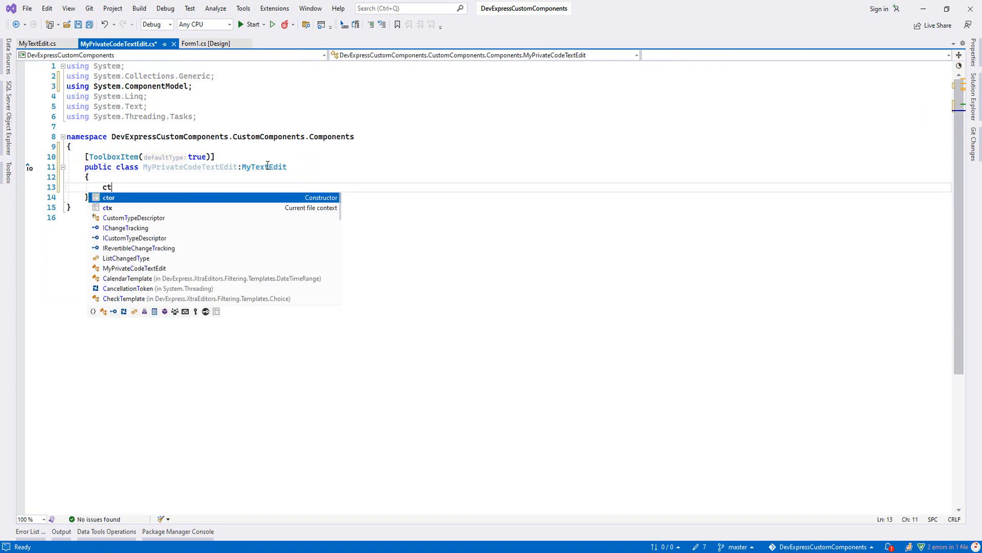
key(Tab)
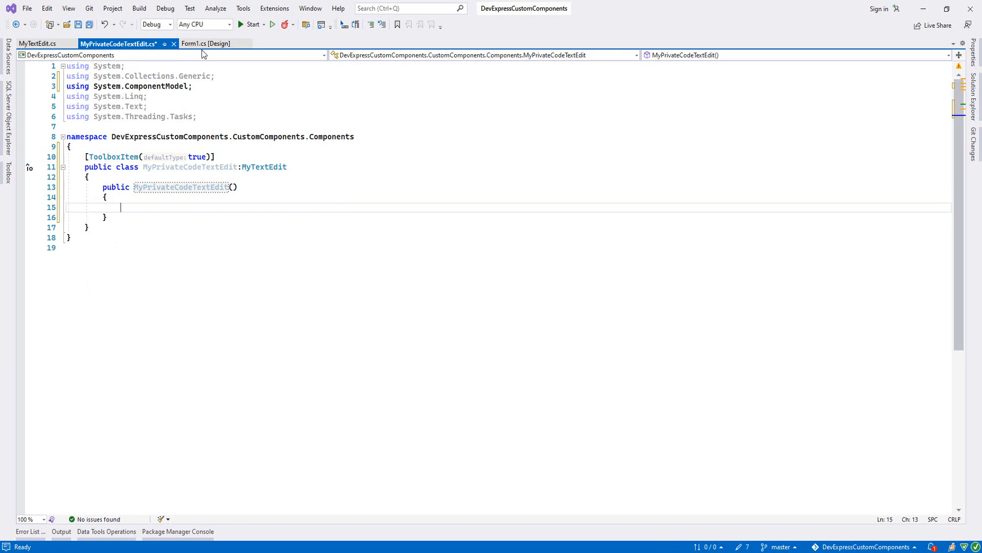
click(206, 43)
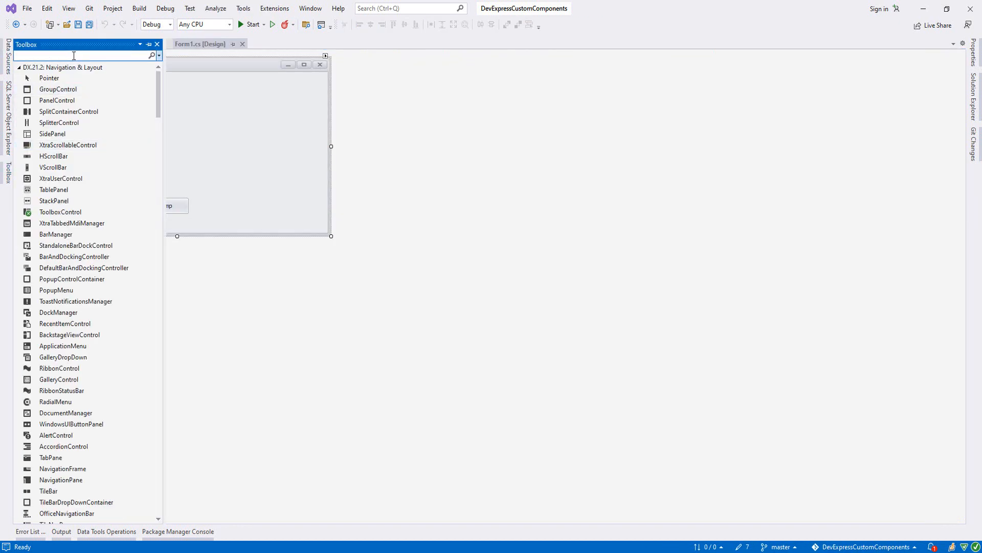
- Drop MyPrivateCodeTextEdit from the Toolbox onto Form1, widen it to 179×20, and close MyTextEdit.cs
text(my)
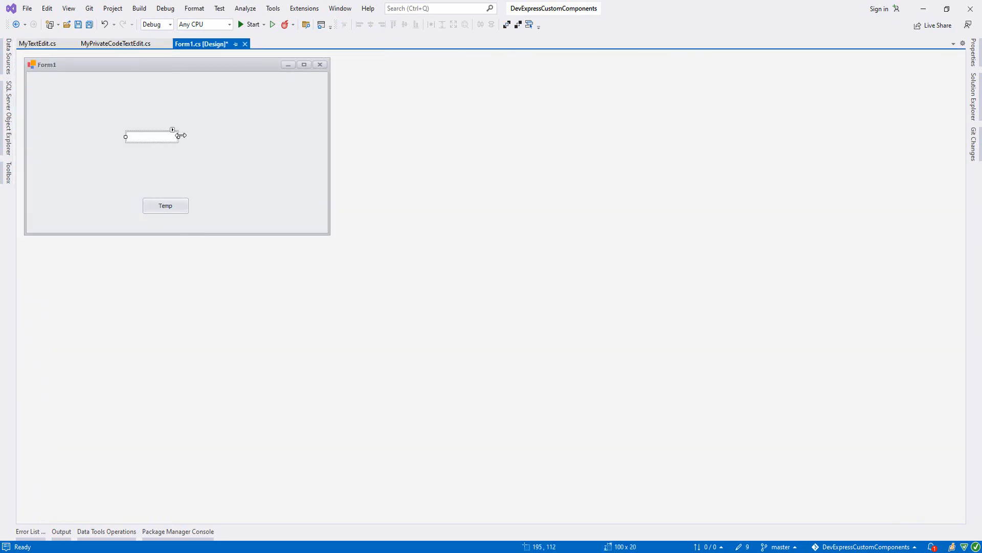
drag(180, 136, 211, 135)
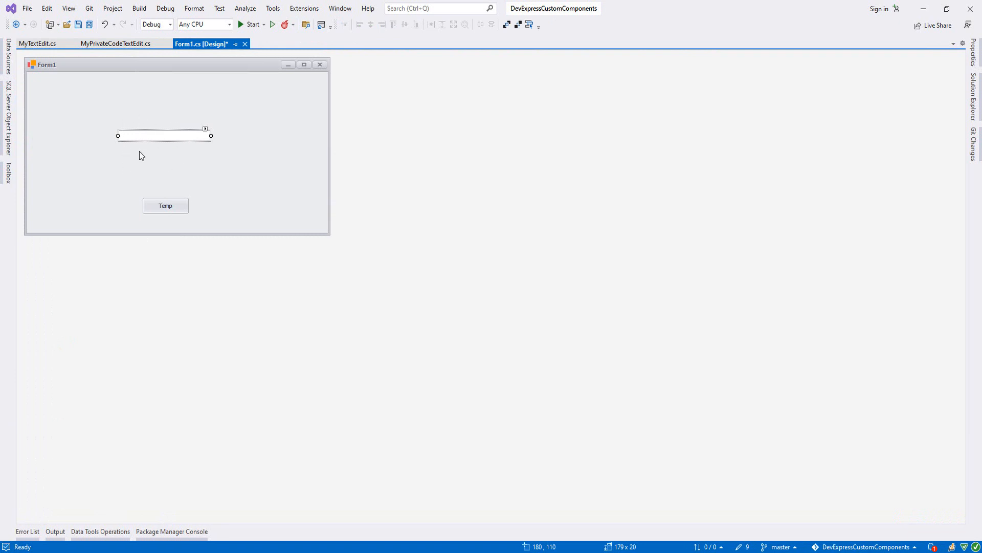
mouse_move(175, 133)
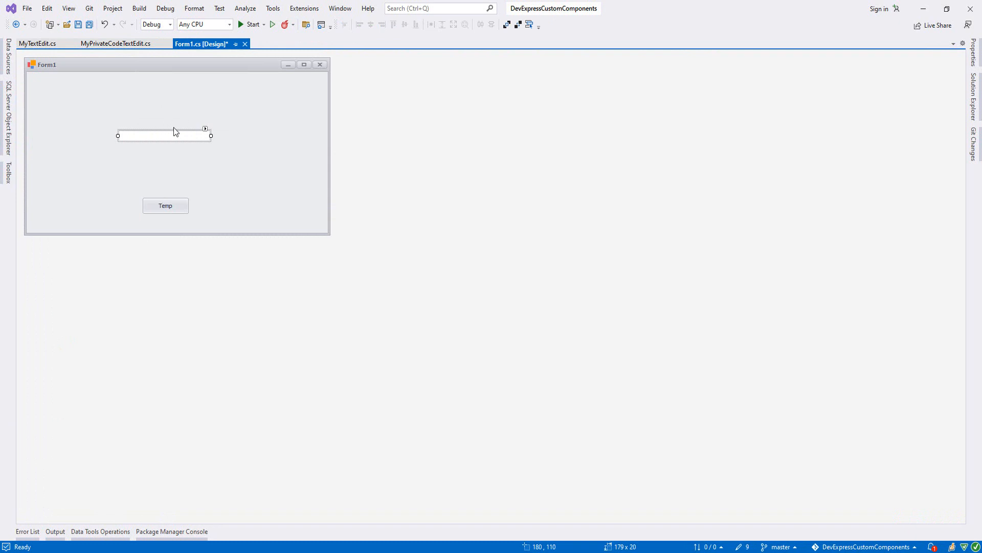
mouse_move(162, 122)
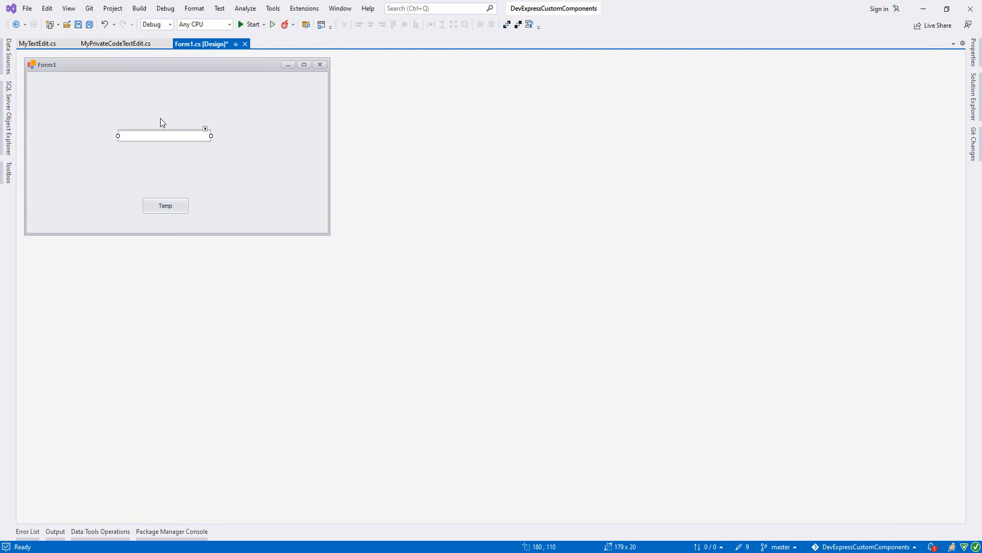
mouse_move(143, 133)
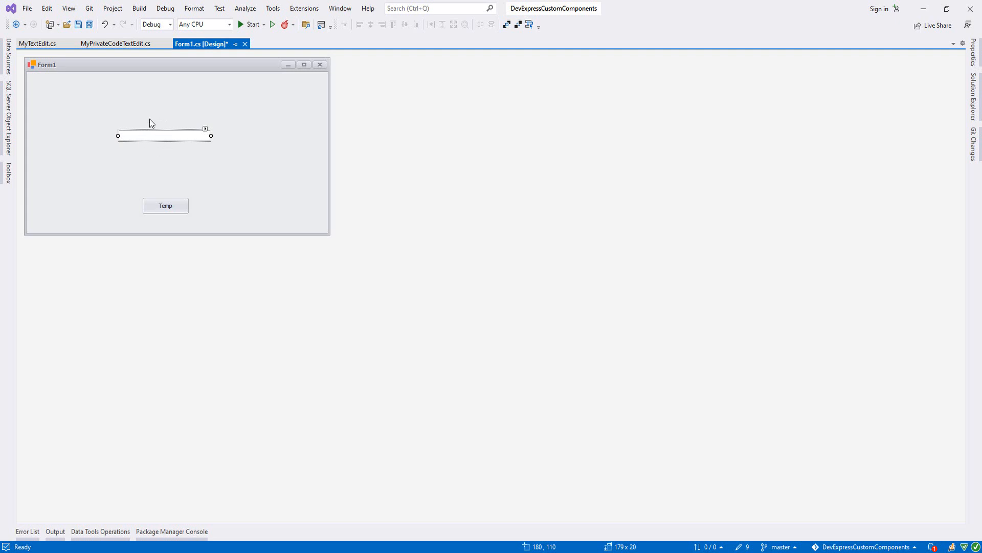
mouse_move(151, 136)
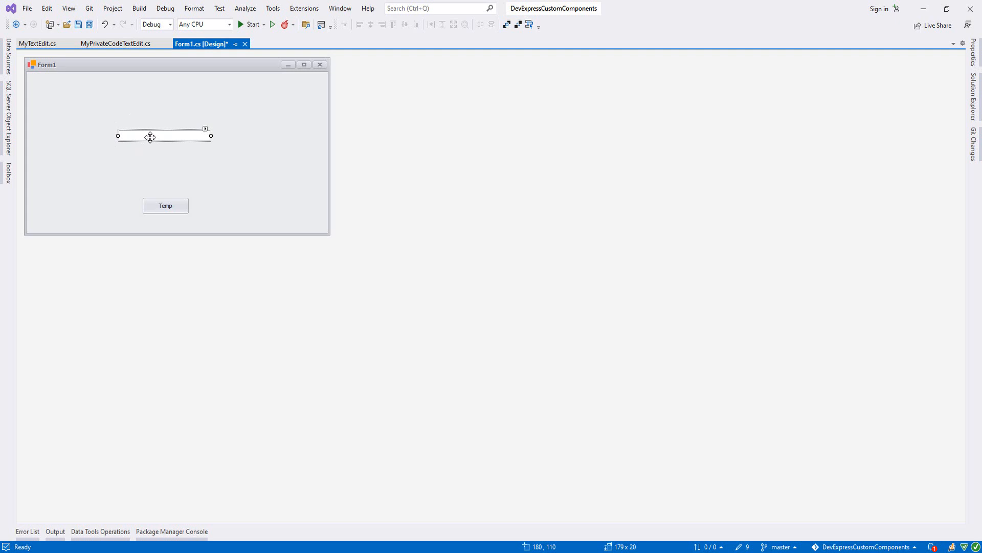
mouse_move(141, 157)
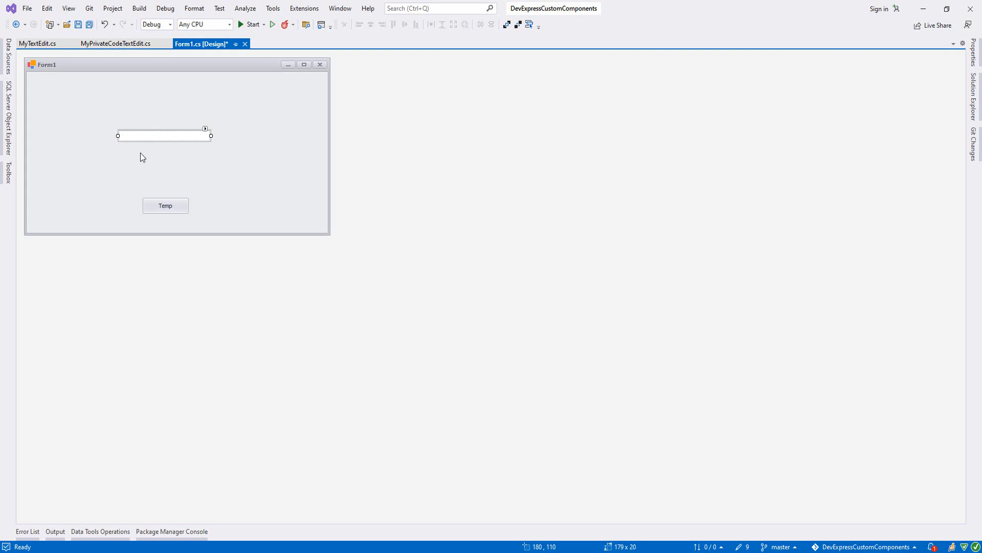
click(37, 43)
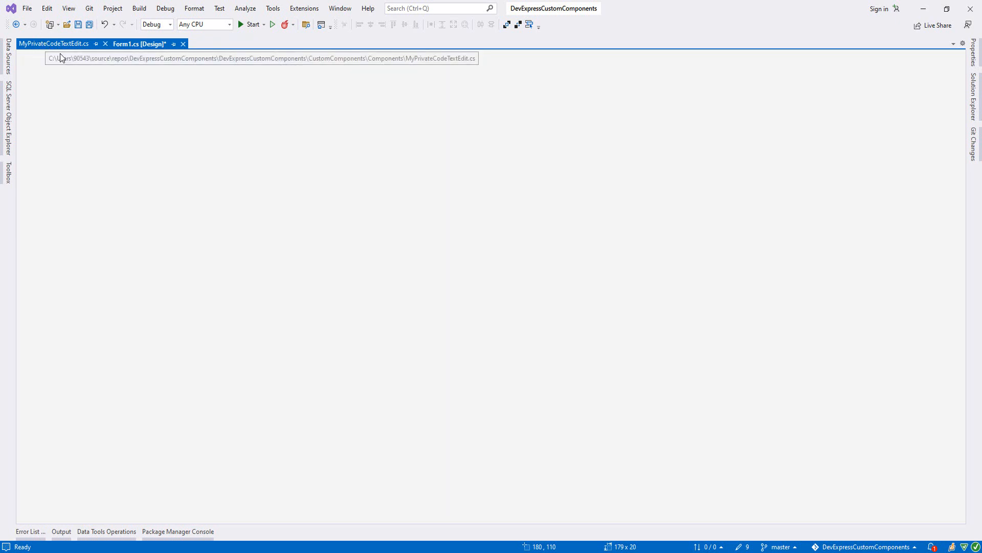
- In the constructor set Properties.Appearance.BackColor to Color.PaleGoldenrod
text(Properties.)
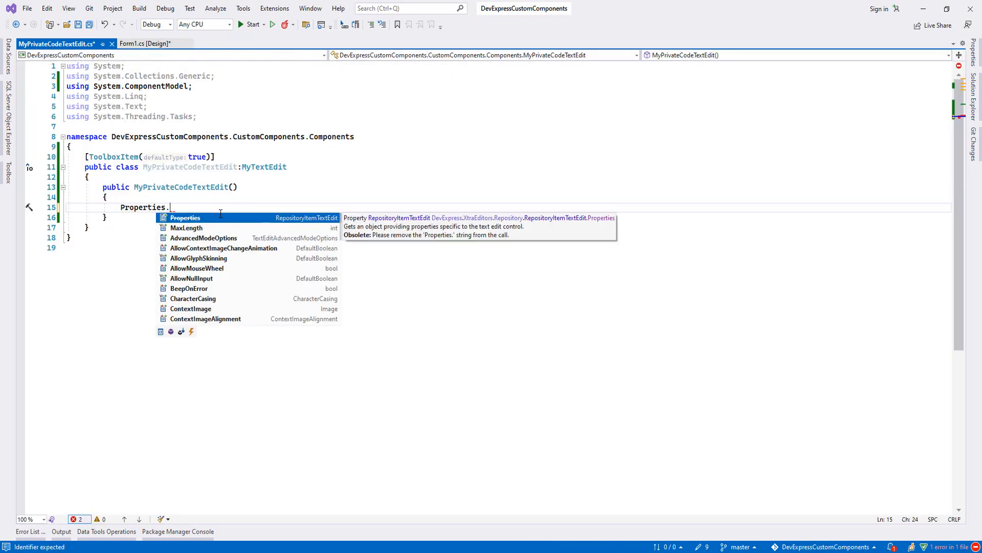
text(Appearance.)
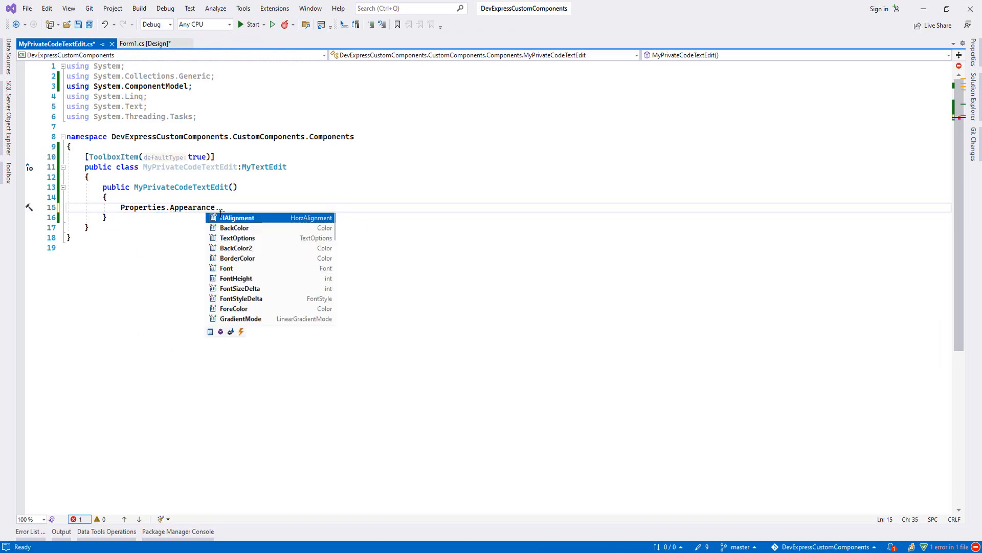
text(BackColor = Color.PaleGoldenrod;)
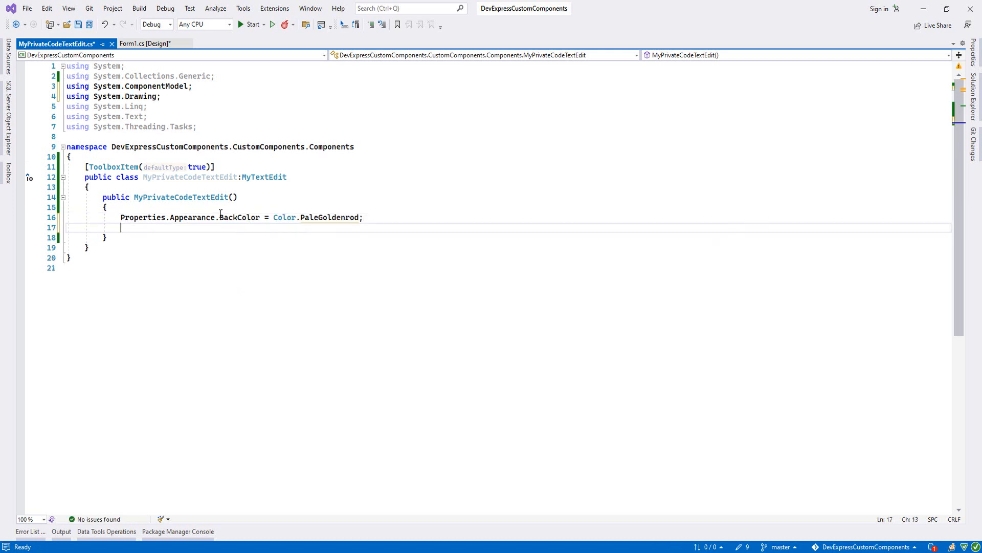
text(Properties.Appearance.ForeColor = Color.PaleGoldenrod;)
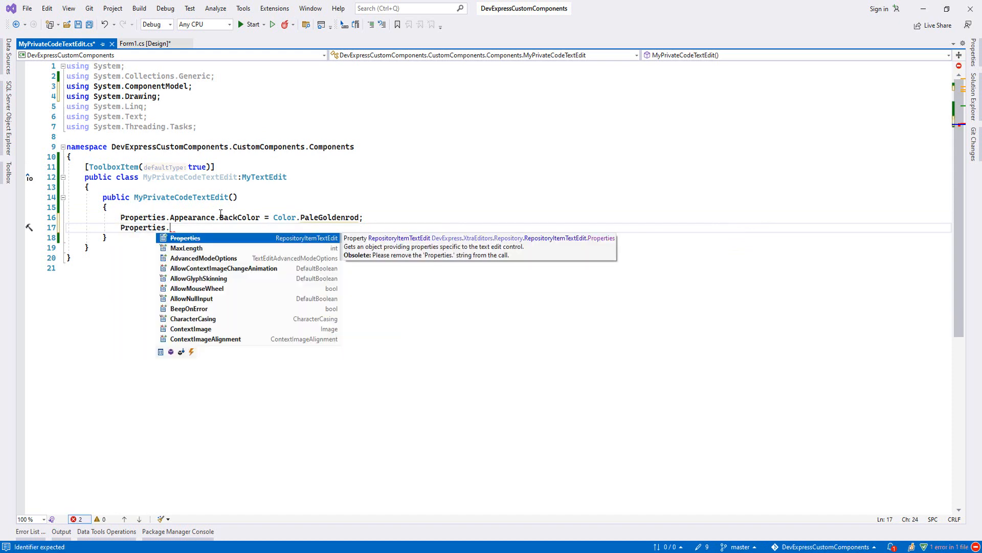
- Set TextOptions.HAlignment to HorzAlignment.Center and Properties.MaxLength to 30
text(Appearance.T)
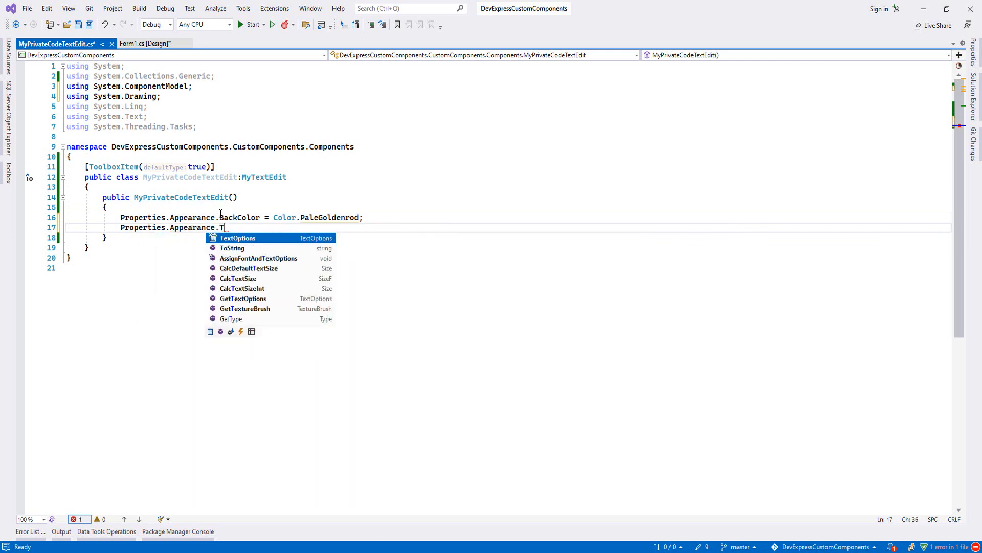
text(extOptions.)
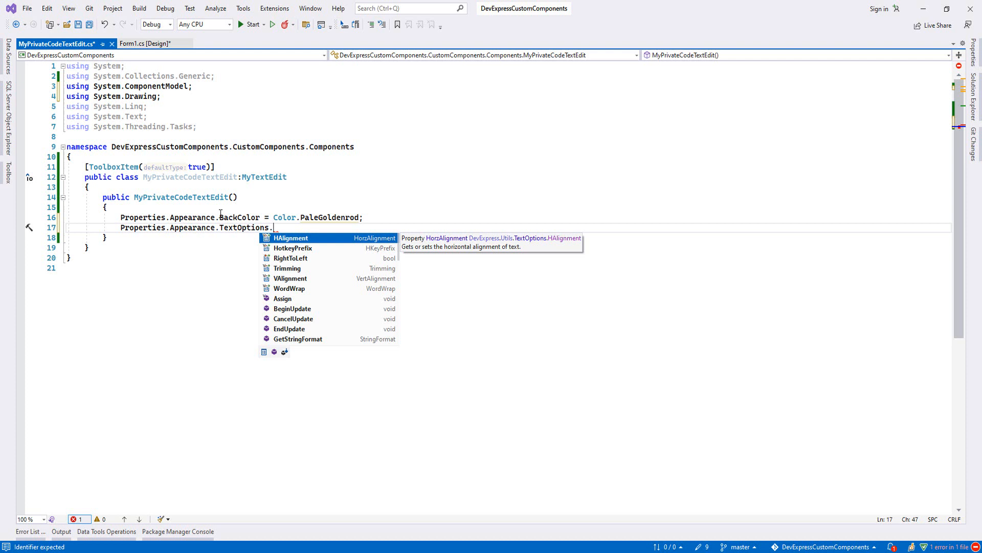
text(HAlignment = HorzAlignment.Center;)
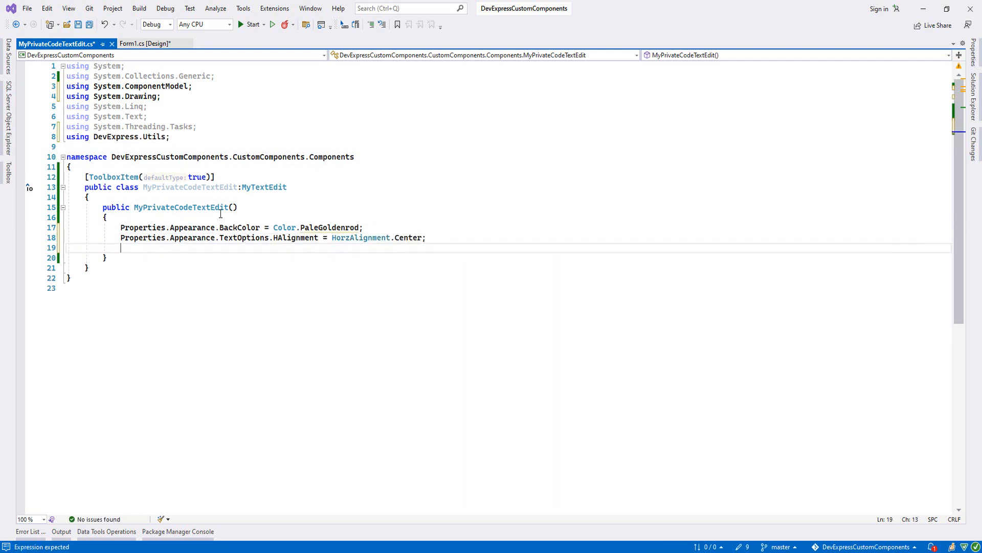
text(Properties.)
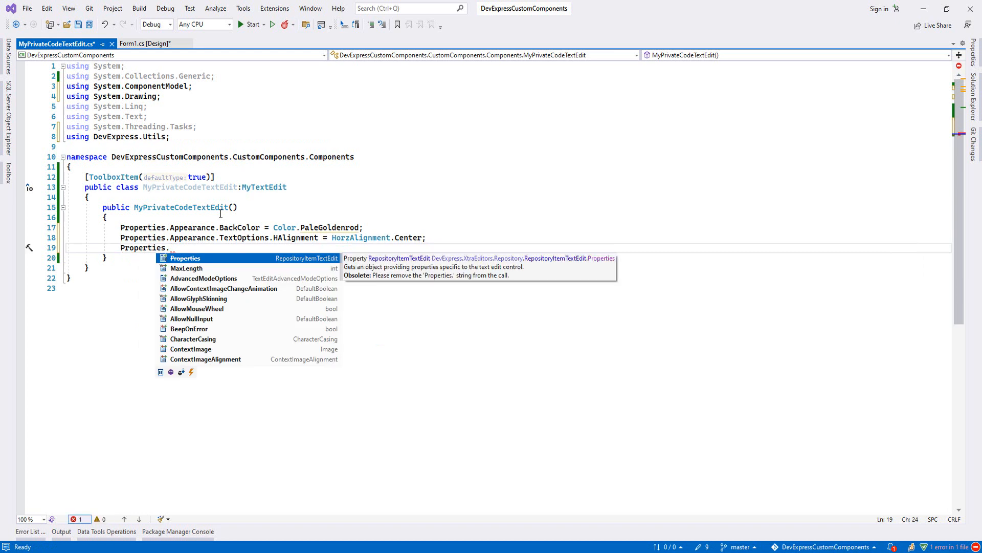
key(Escape)
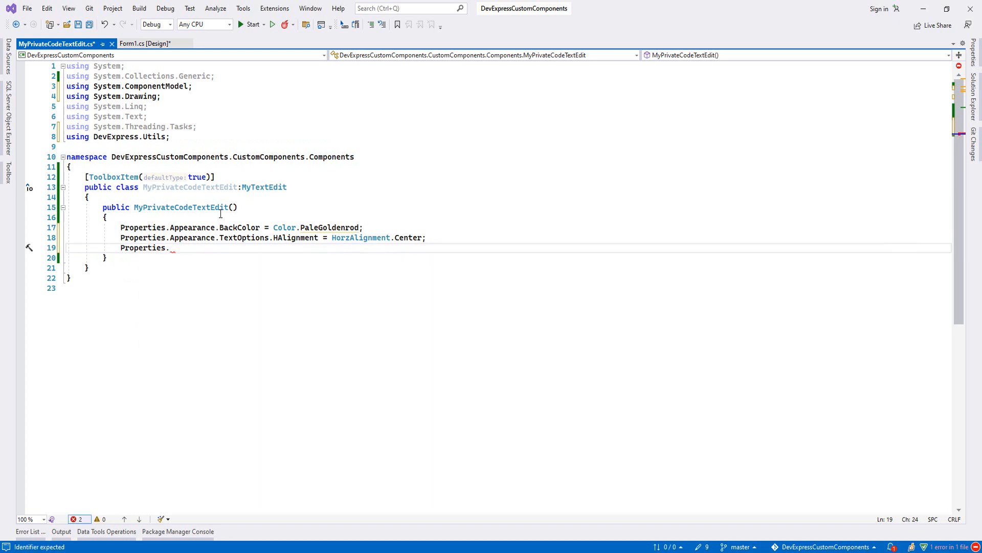
text(MaxLength = 30)
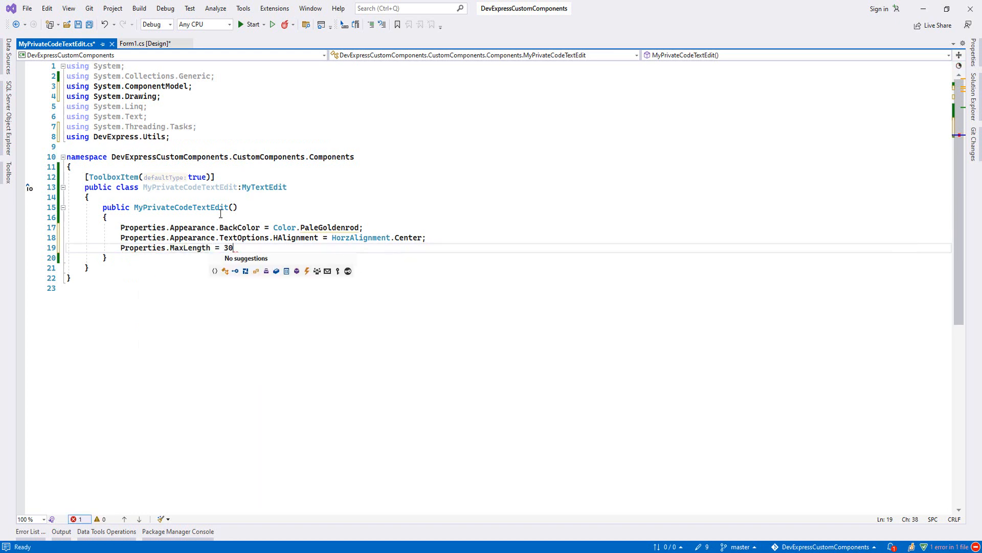
key(enter)
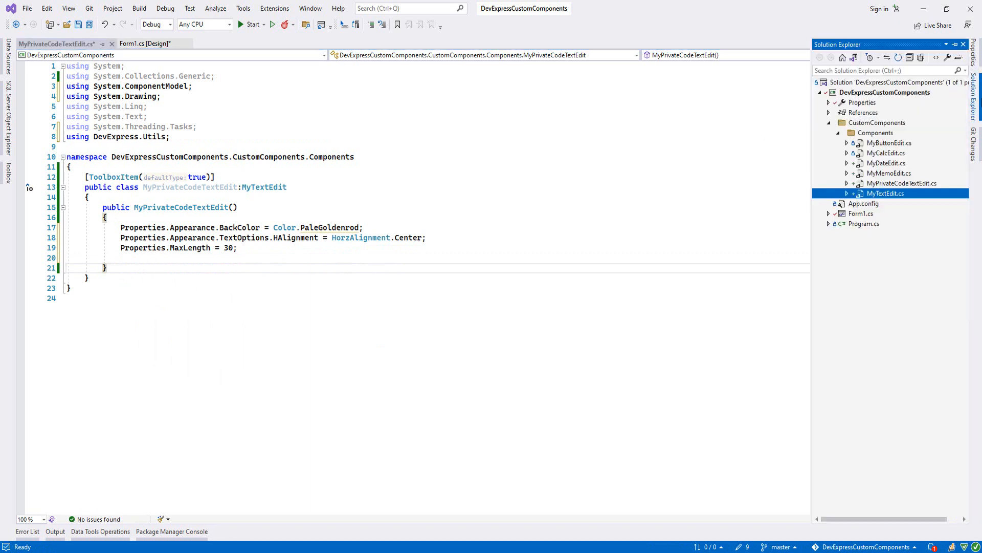
- Dismiss the MyTextEdit.cs context menu, save MyPrivateCodeTextEdit.cs with Ctrl+S, and return to the designer
right_click(884, 193)
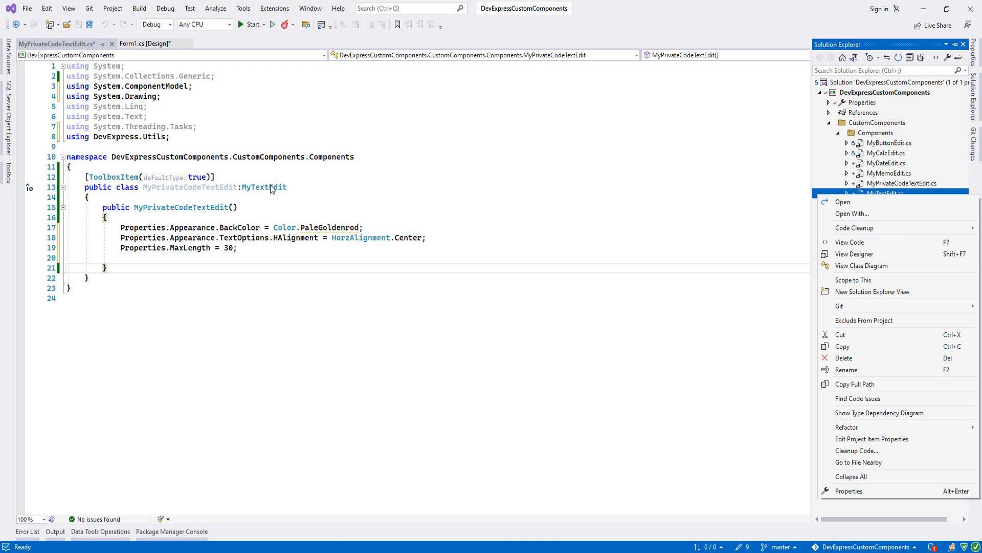
mouse_move(247, 243)
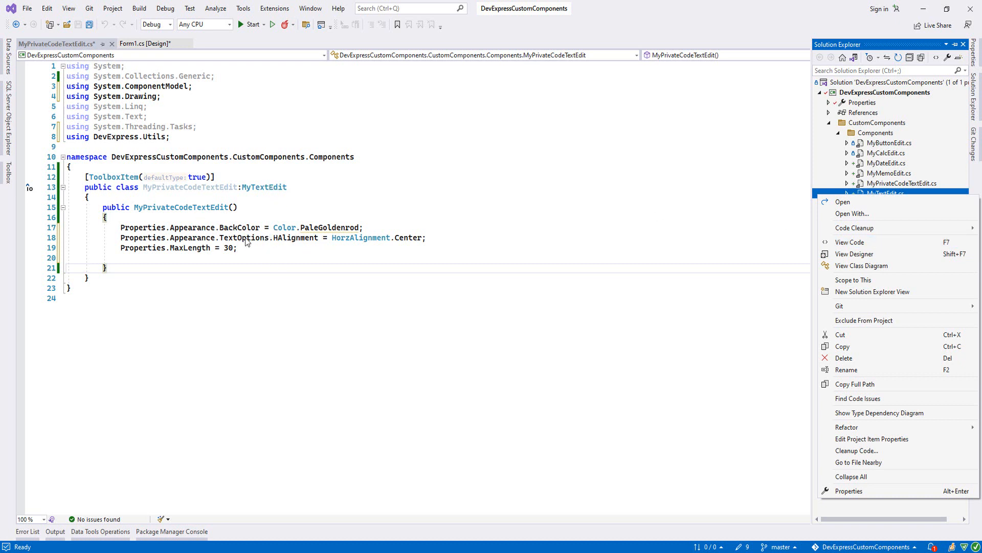
click(329, 289)
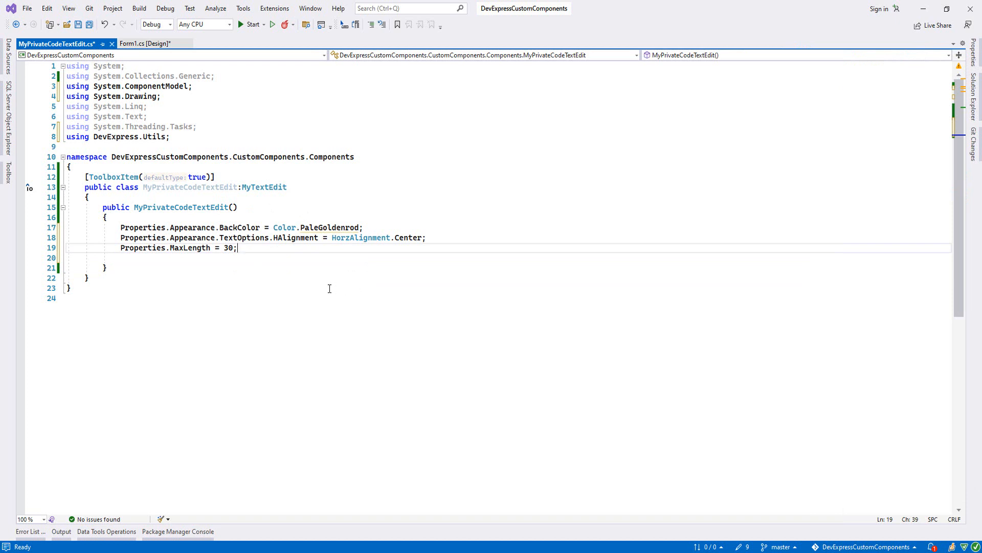
key(ctrl+s)
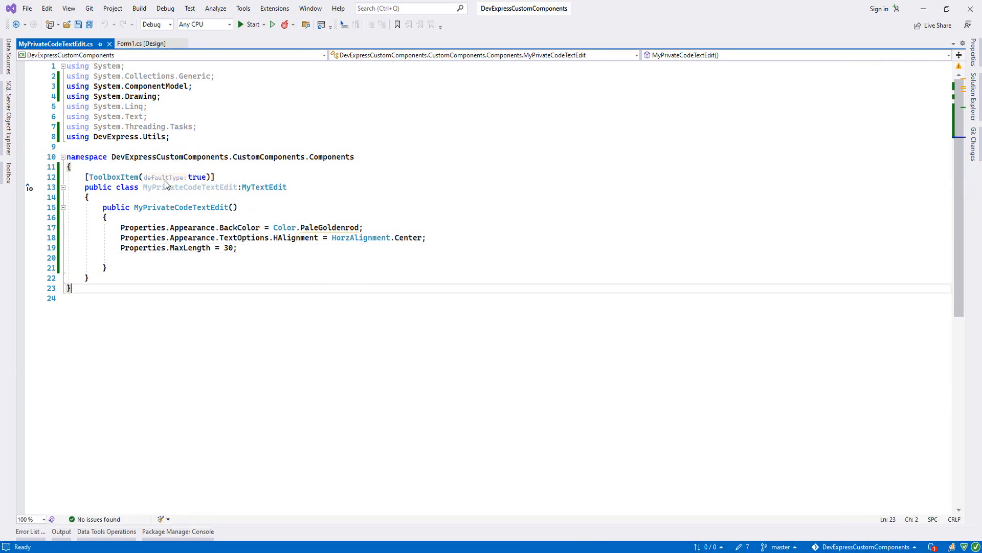
click(140, 43)
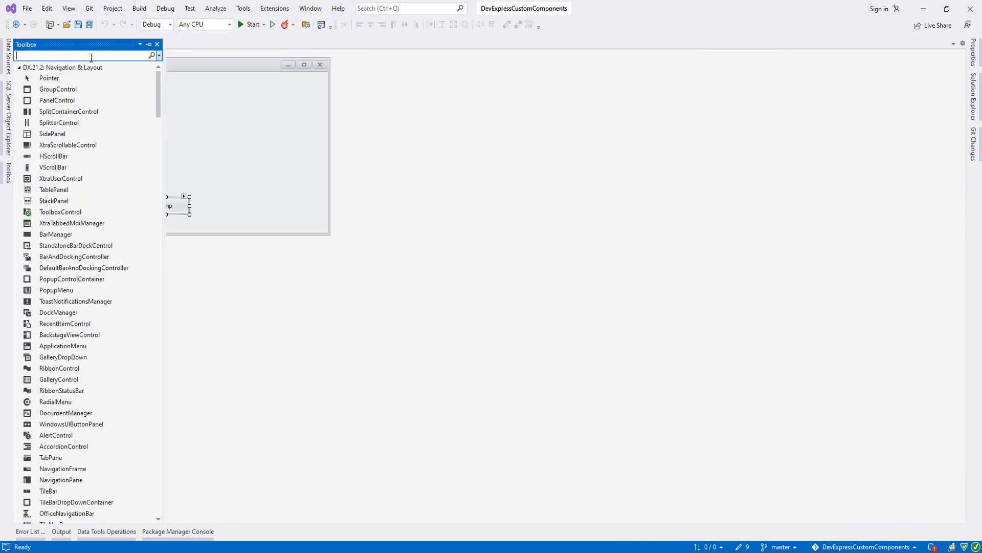
- Drop a pale goldenrod MyPrivateCodeTextEdit onto Form1 above the Temp button and widen it
text(my)
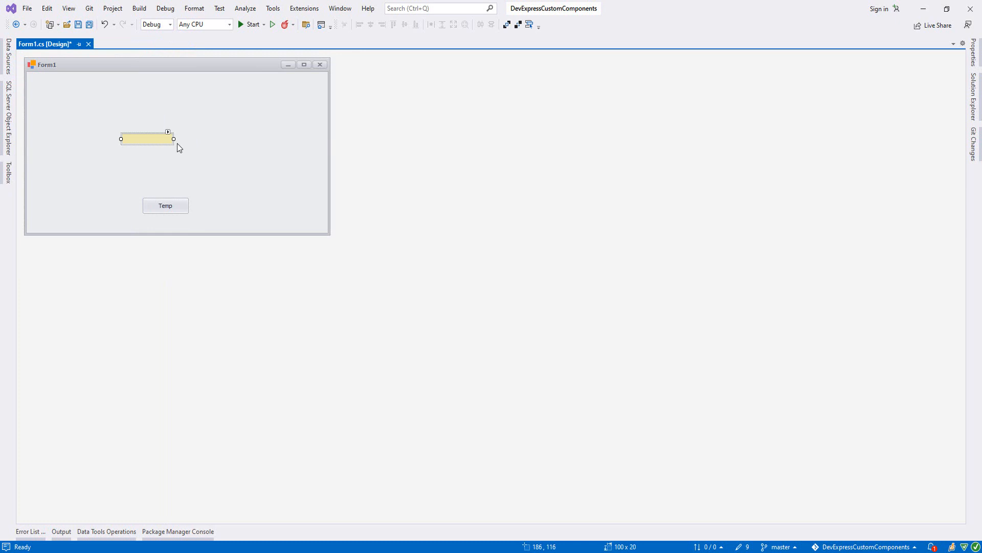
drag(174, 138, 200, 140)
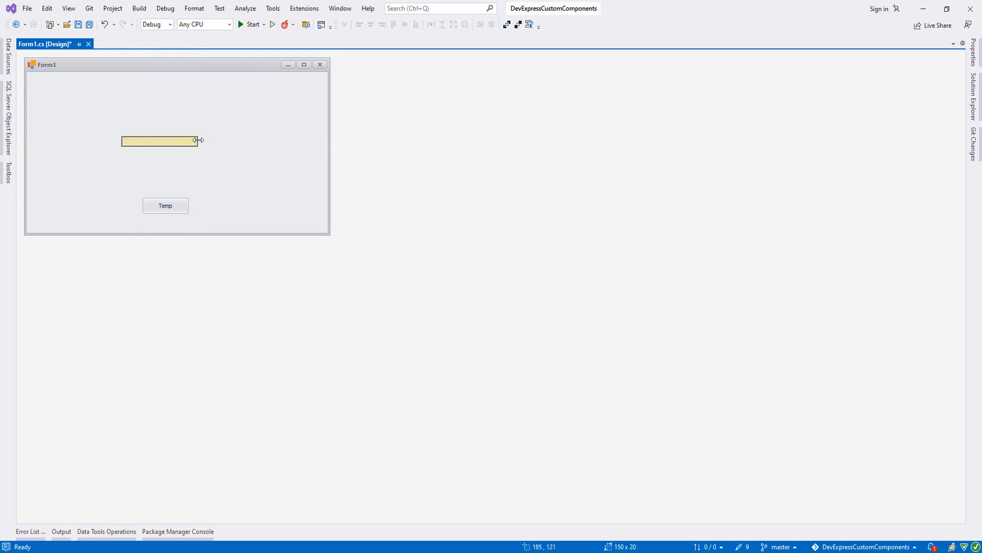
click(165, 205)
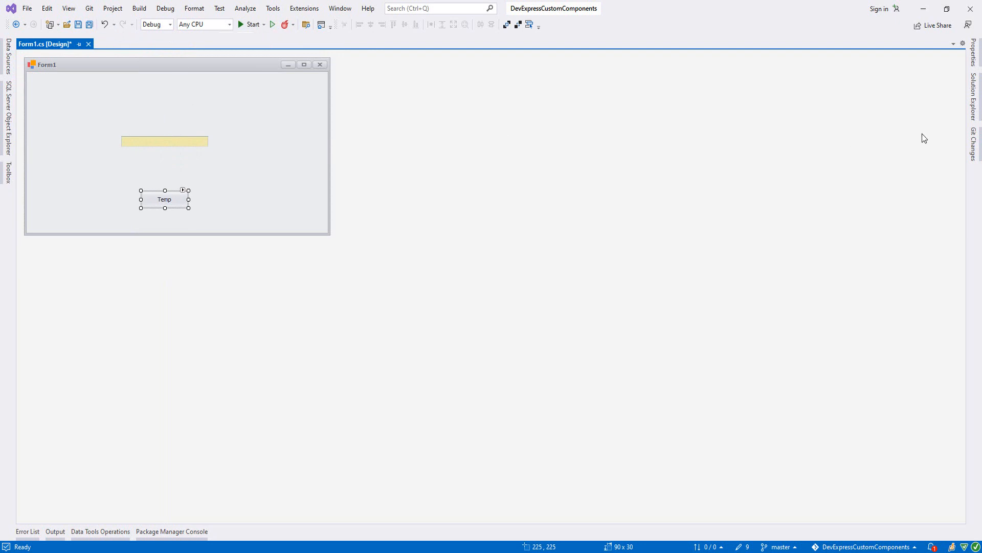
- View the MyTextEdit.cs code, switching between it and the Form1 designer
right_click(884, 194)
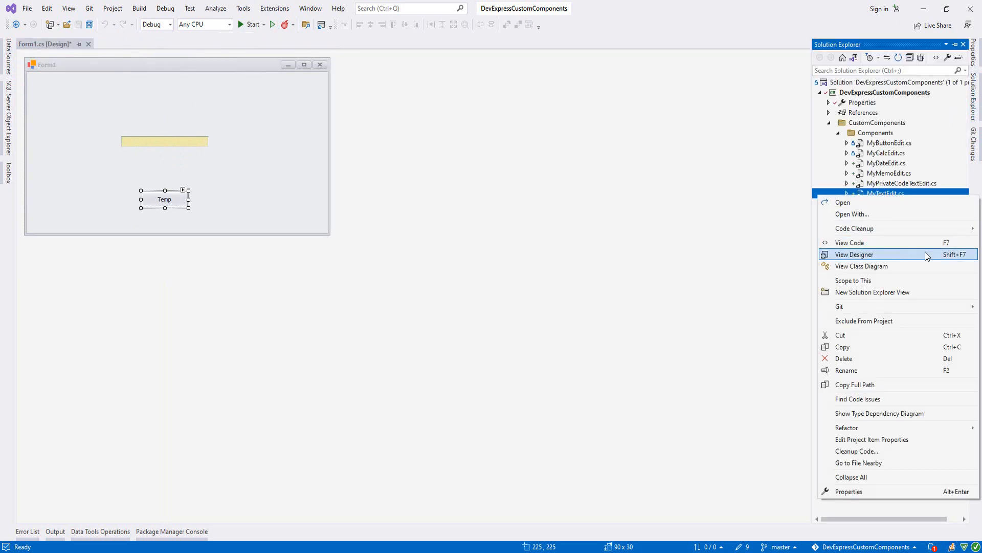
click(849, 243)
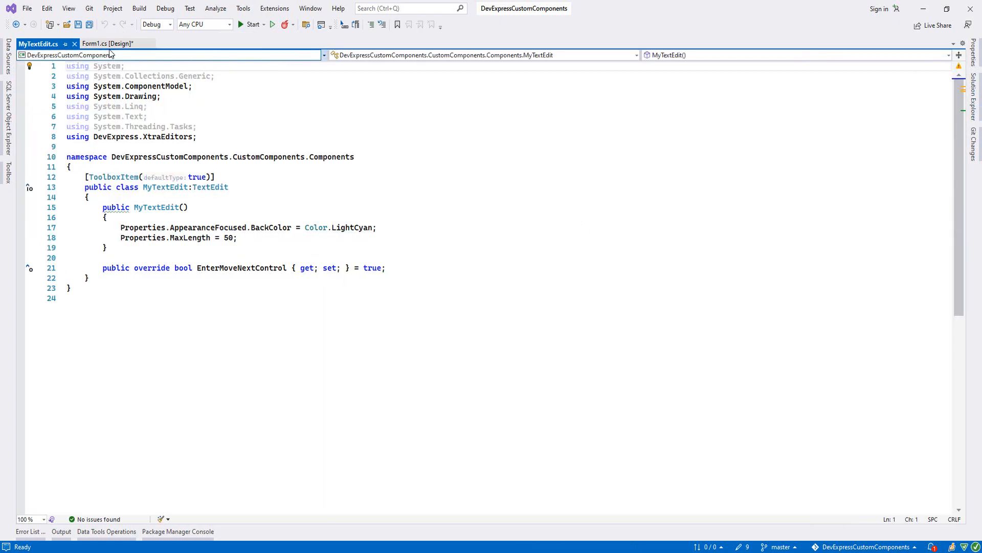
click(107, 43)
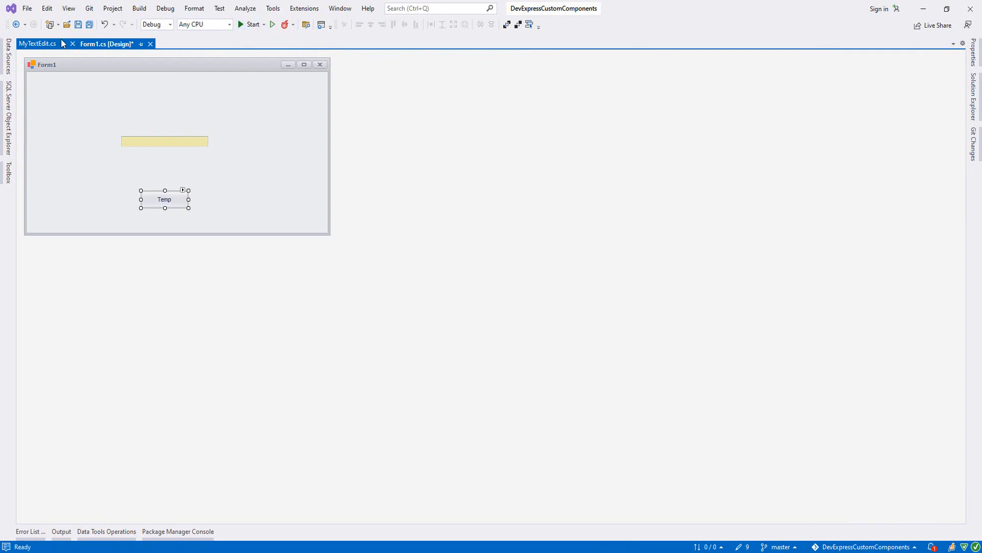
click(250, 24)
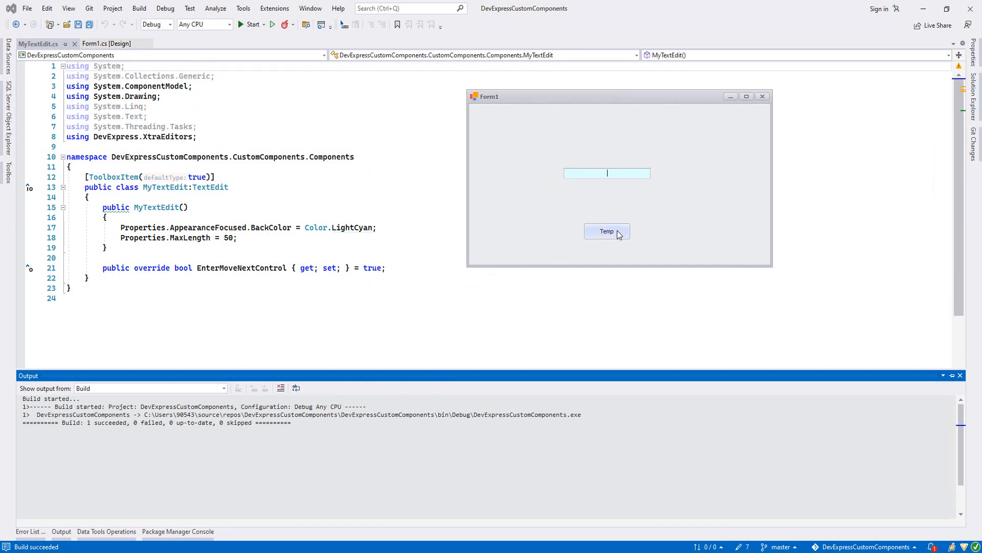
- In the running Form1, focus the Temp button and then the new edit box to test it
click(607, 231)
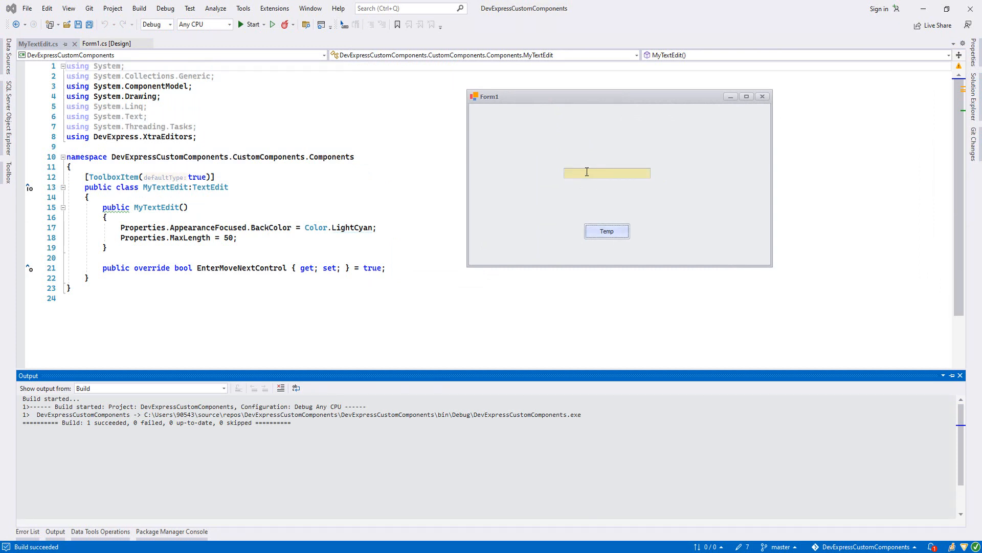
click(606, 173)
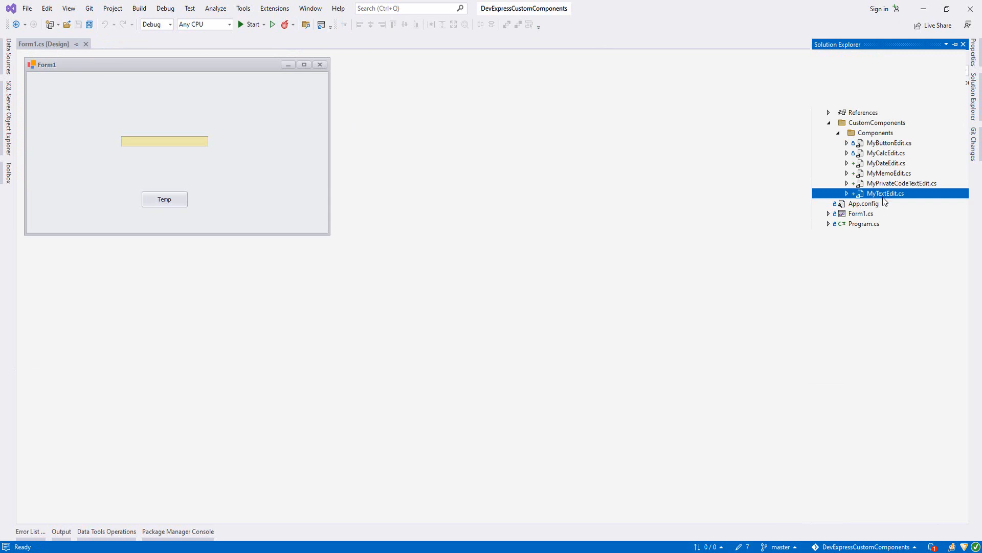
- Open MyPrivateCodeTextEdit.cs in the code editor and start the project again
double_click(901, 183)
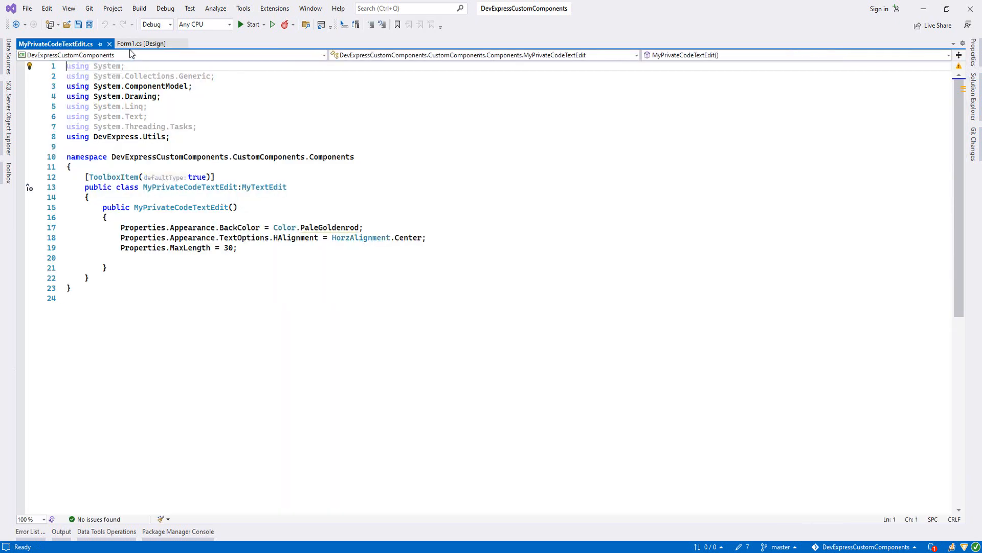
click(253, 24)
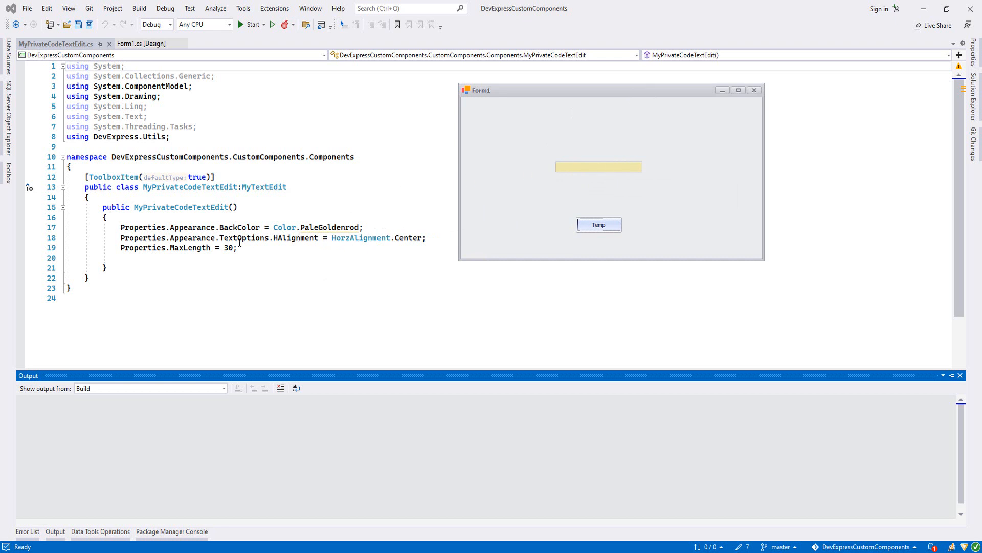
mouse_move(604, 166)
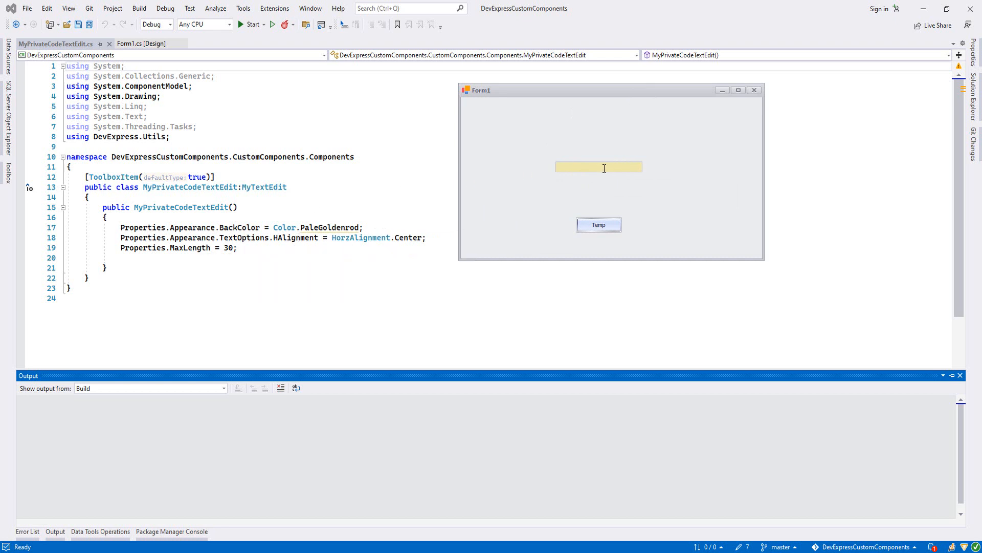
- Enter School-00001 in the pale goldenrod edit box and select it to confirm it is centred
click(599, 166)
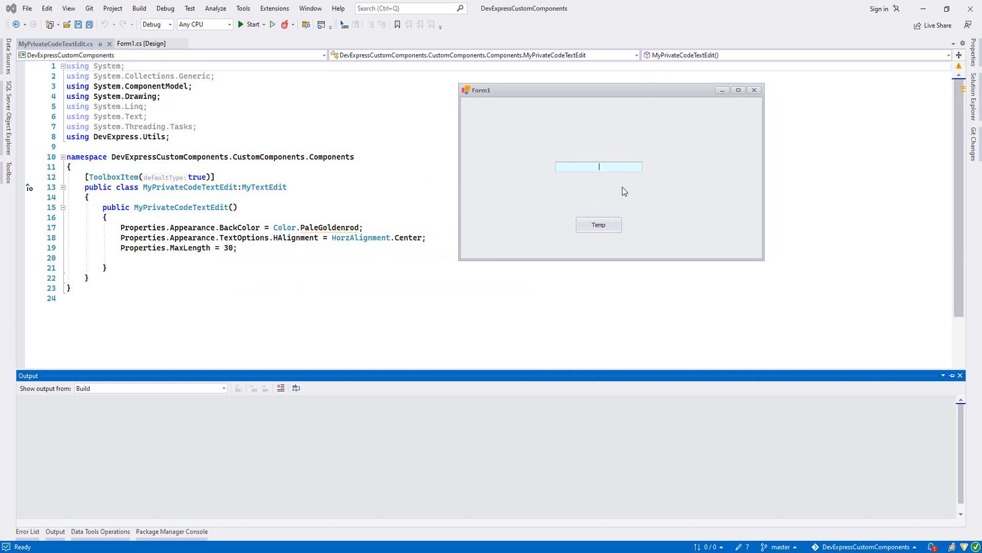
text(Scgh)
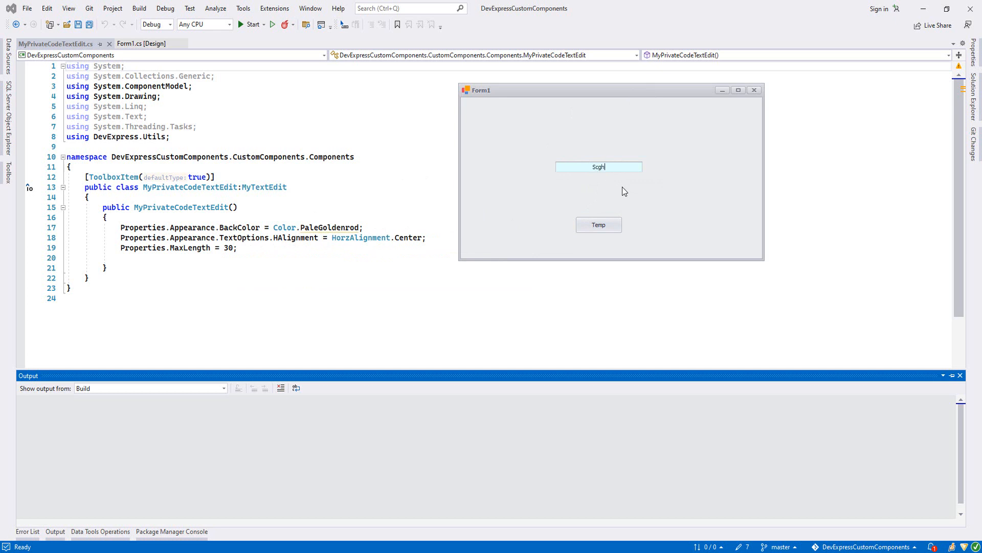
text(School-00001)
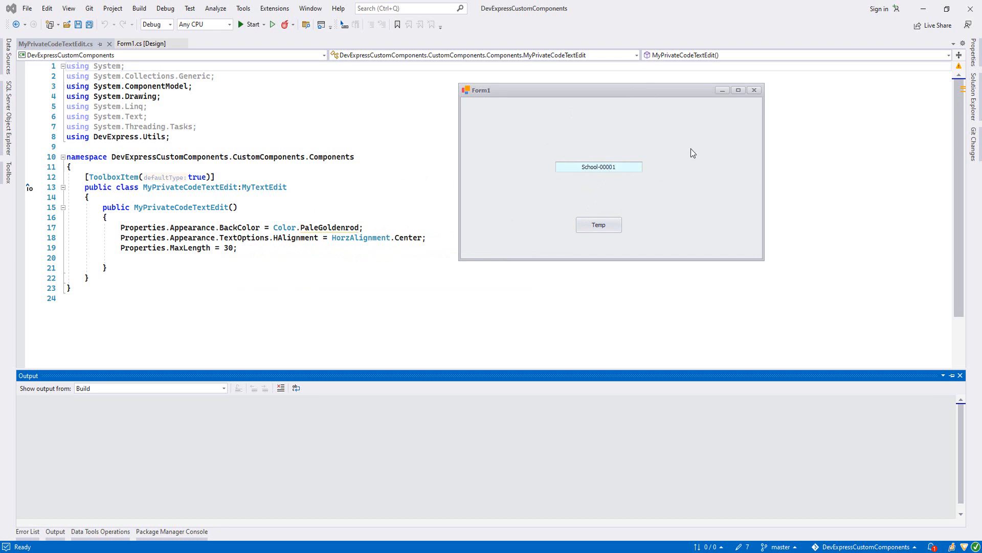
click(599, 166)
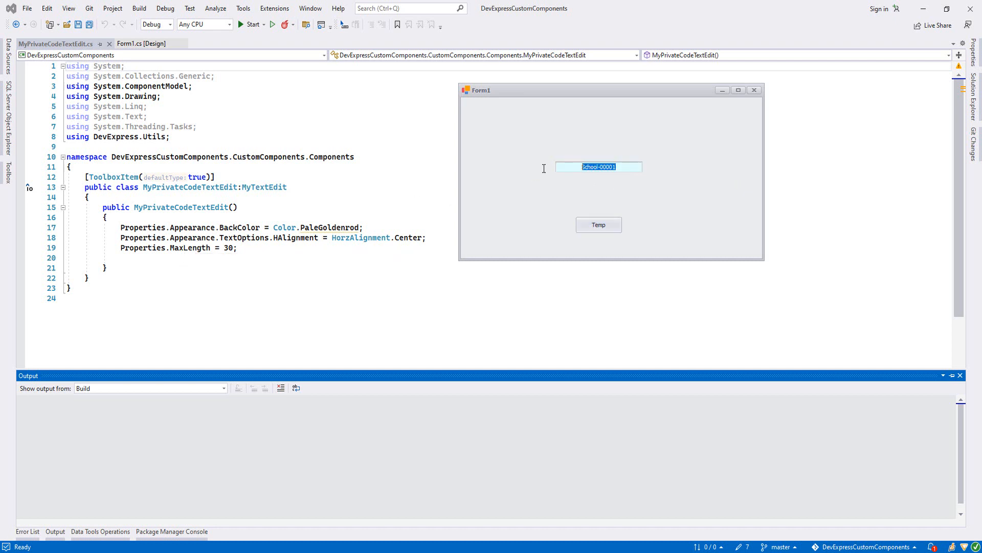
click(140, 43)
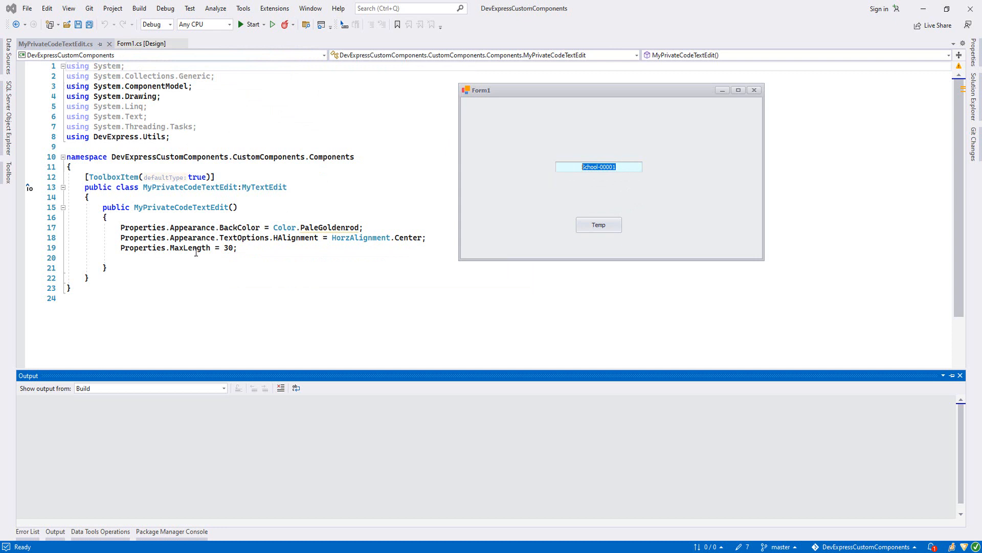
mouse_move(608, 144)
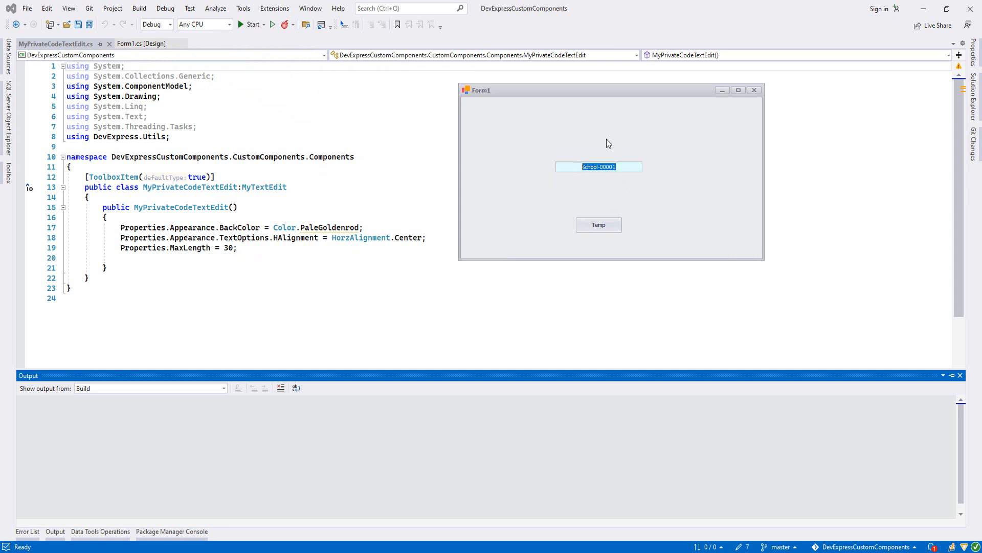